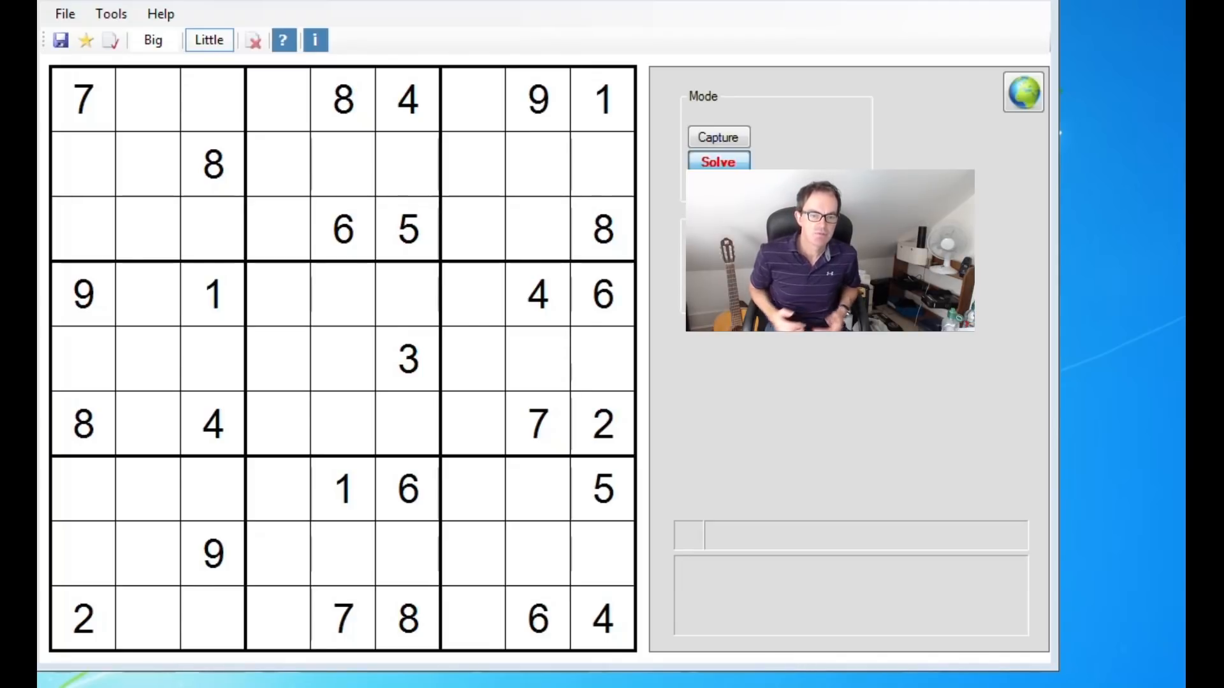
Try candidate notes in row 7, column 4, then remove them.
click(209, 40)
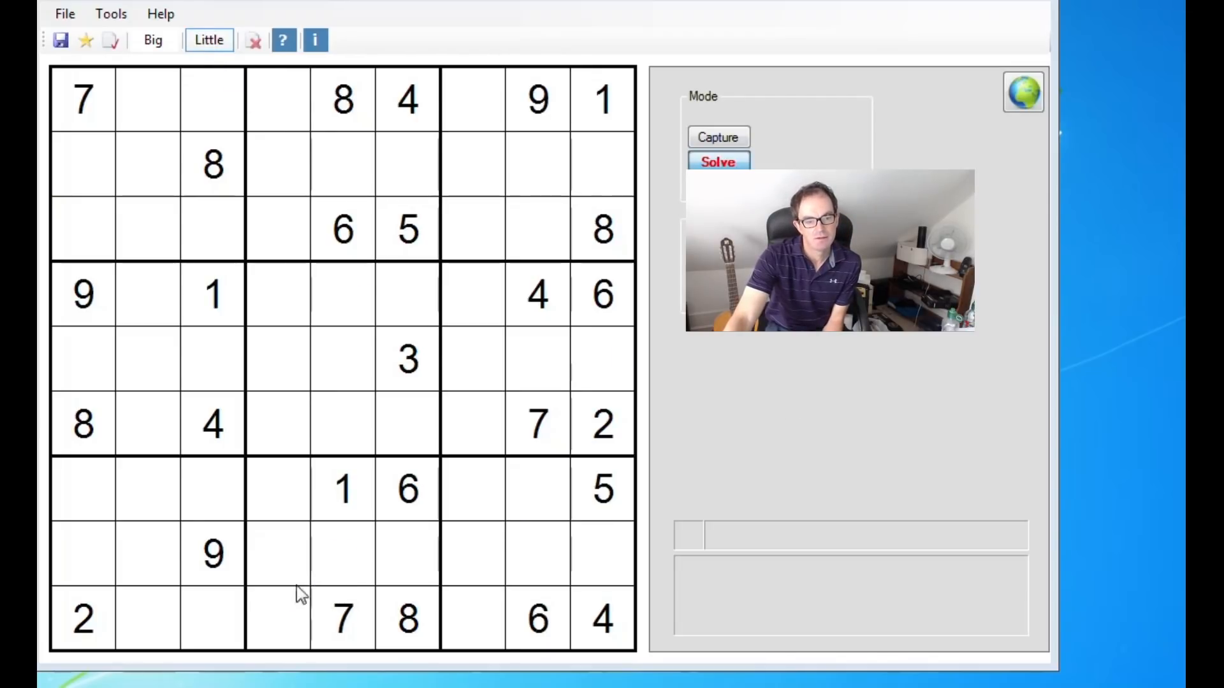
mouse_move(374, 612)
text(2 3 4)
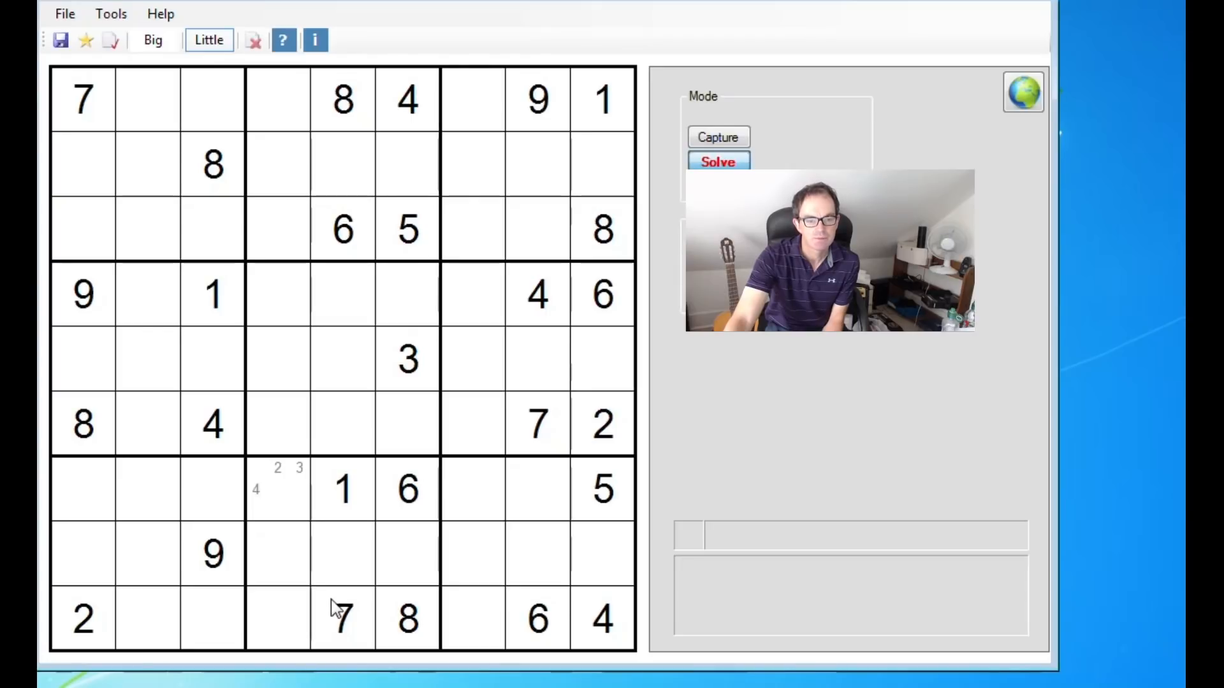
click(278, 489)
text( 9)
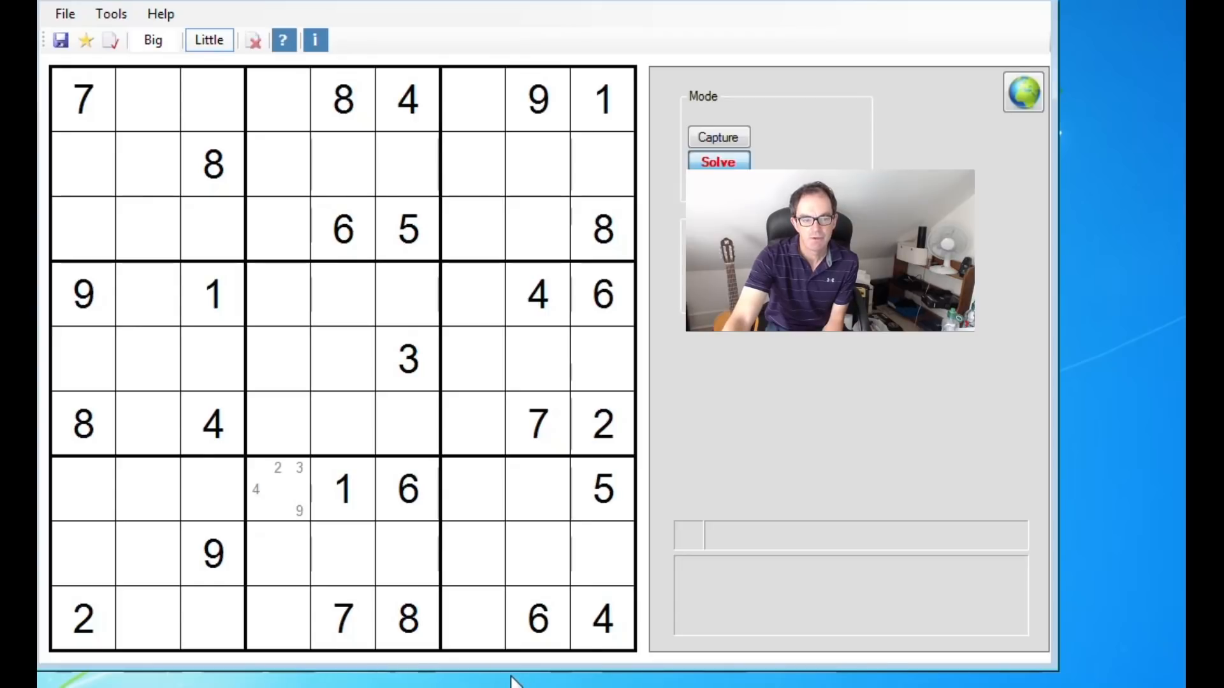
click(277, 467)
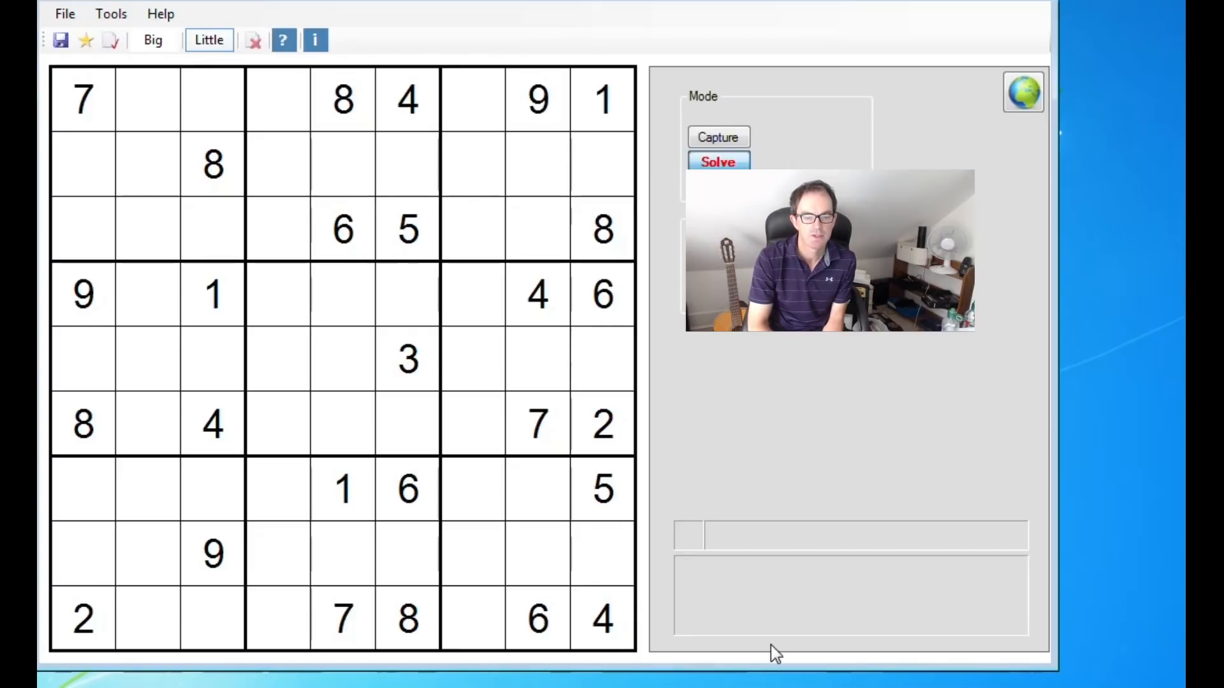
mouse_move(684, 636)
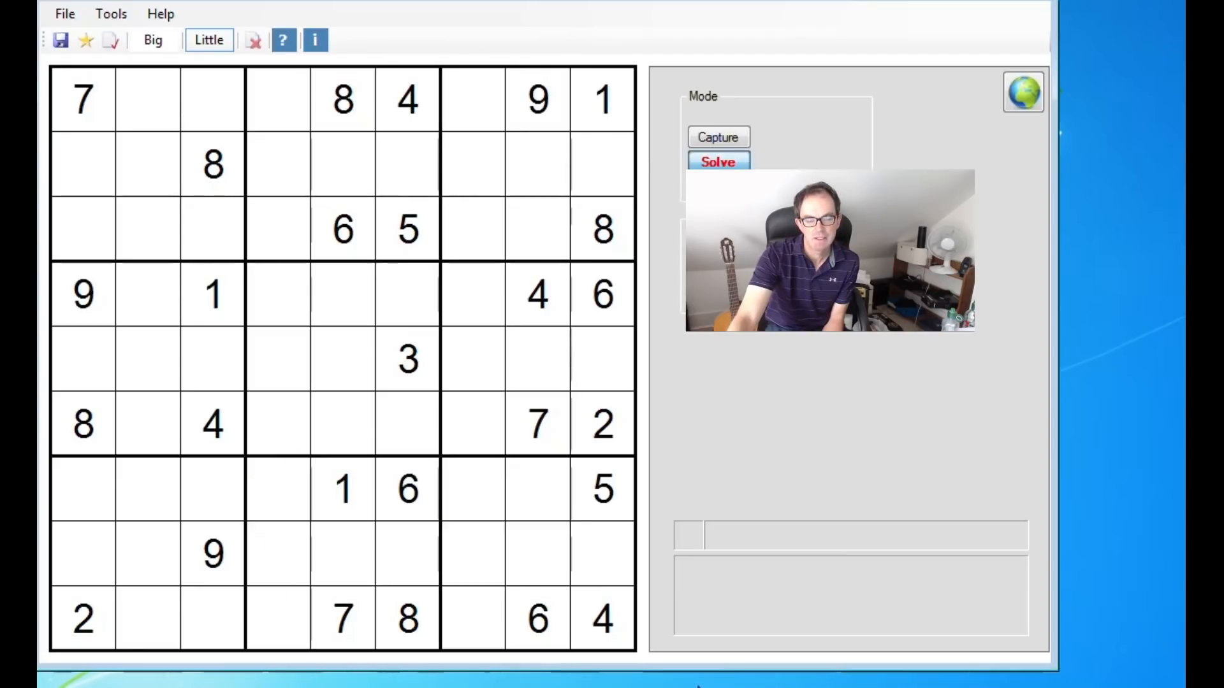
Pencil 9 candidates in column 4 and row 2, and place a big 9 at row 3, column 2.
click(299, 512)
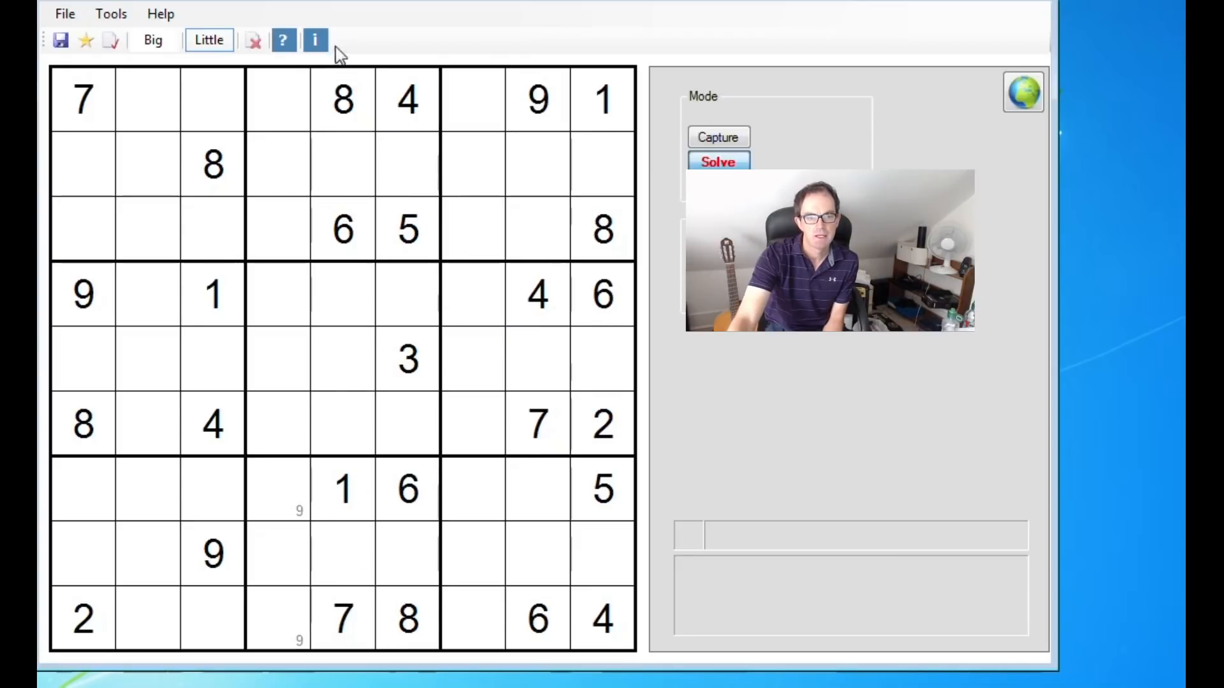
click(407, 185)
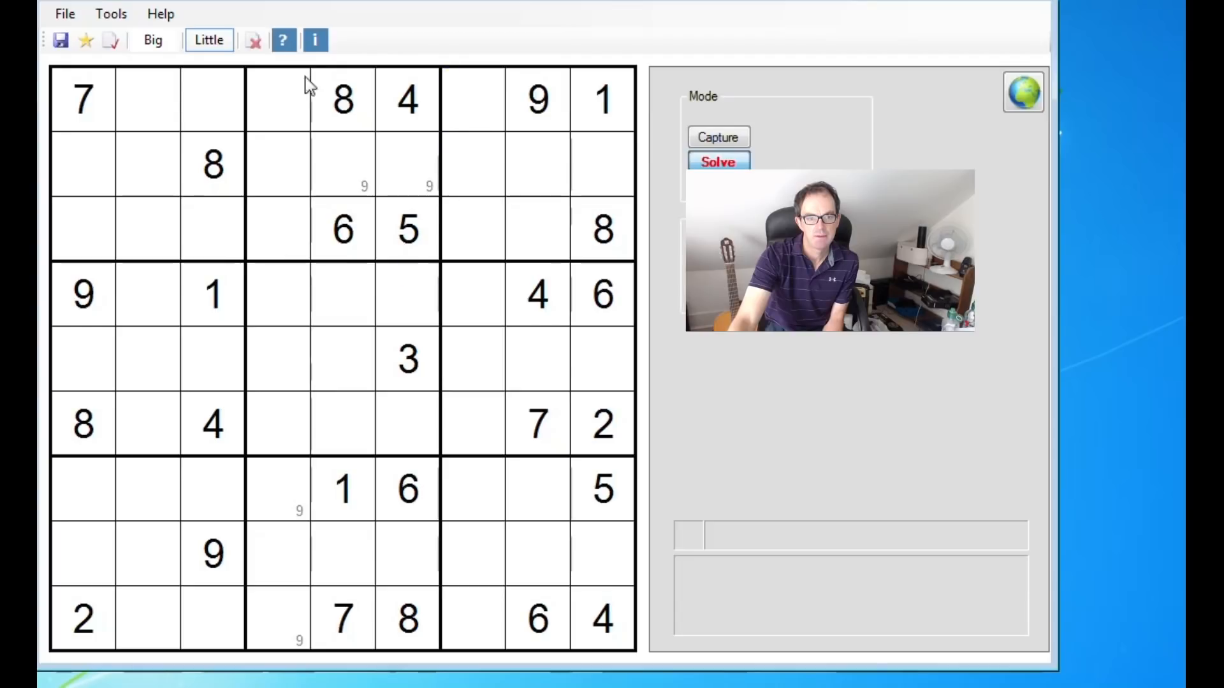
mouse_move(543, 90)
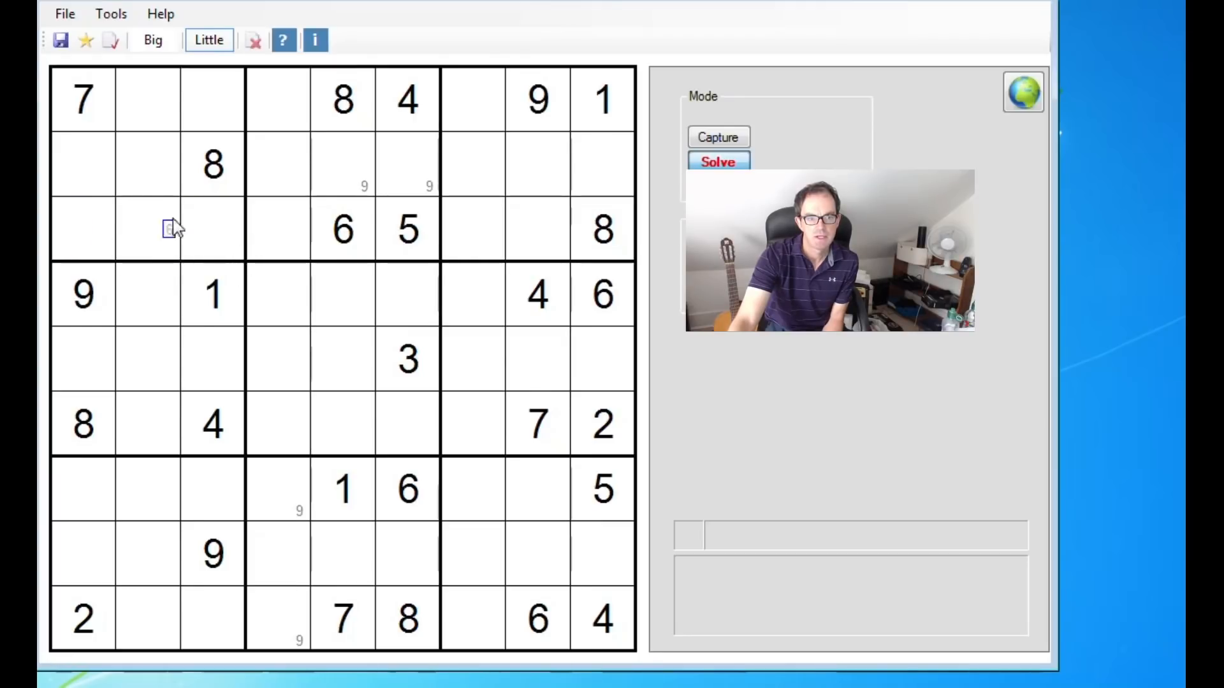
click(153, 39)
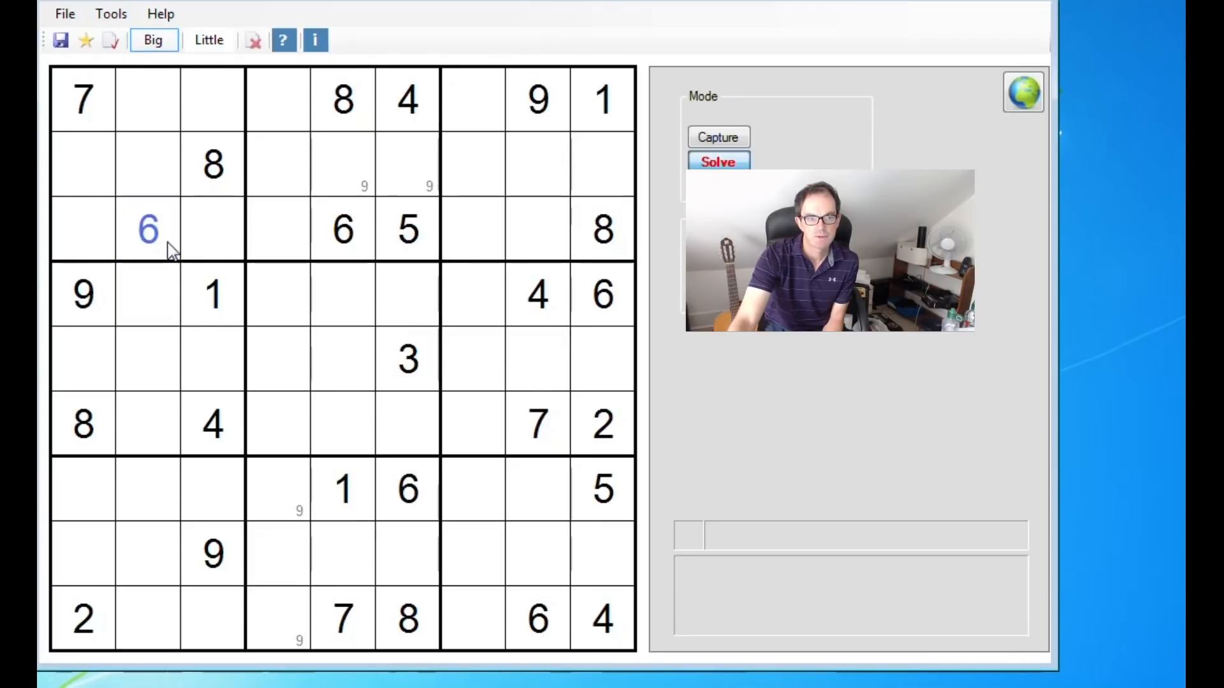
click(147, 229)
text(9)
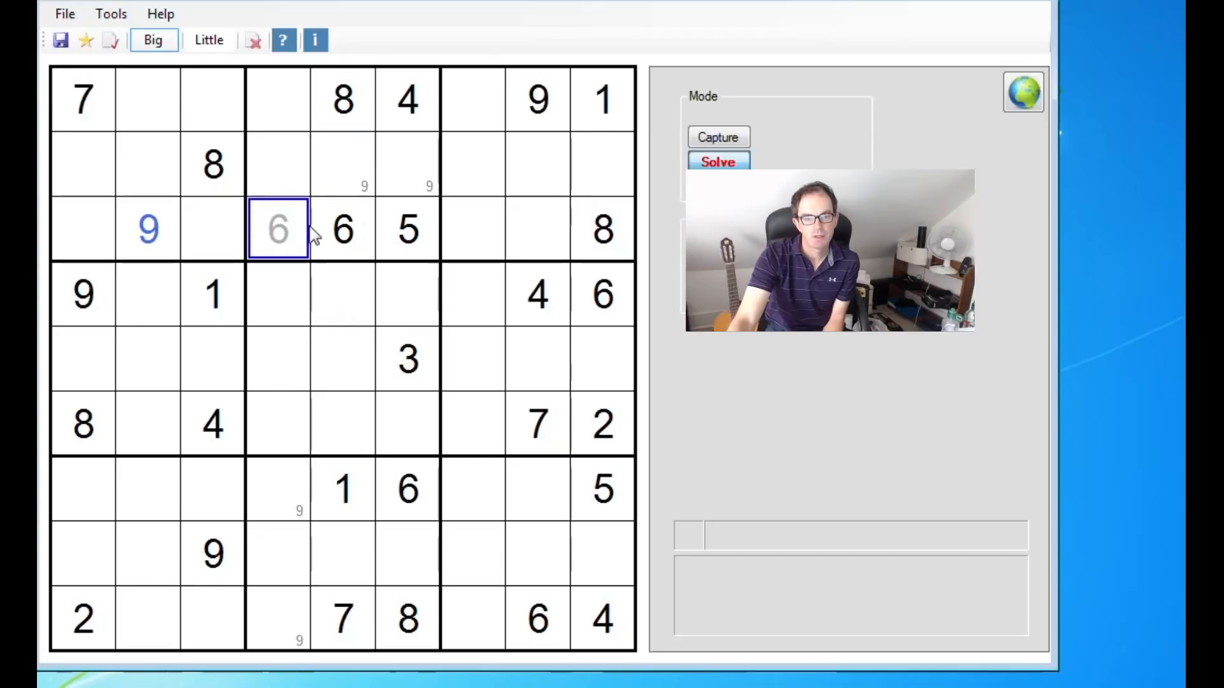
Enter a big 9 at row 5, column 9, with 9 notes in column 7 and 3/7 notes in column 9.
click(208, 39)
text(4)
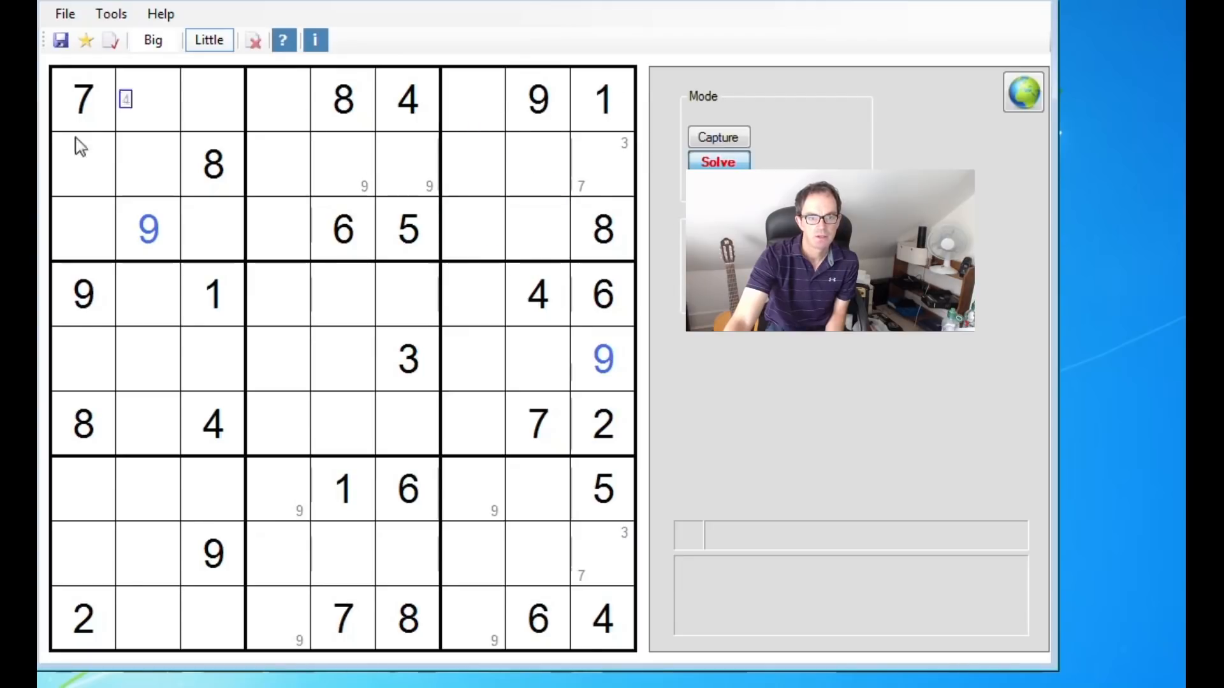
click(514, 250)
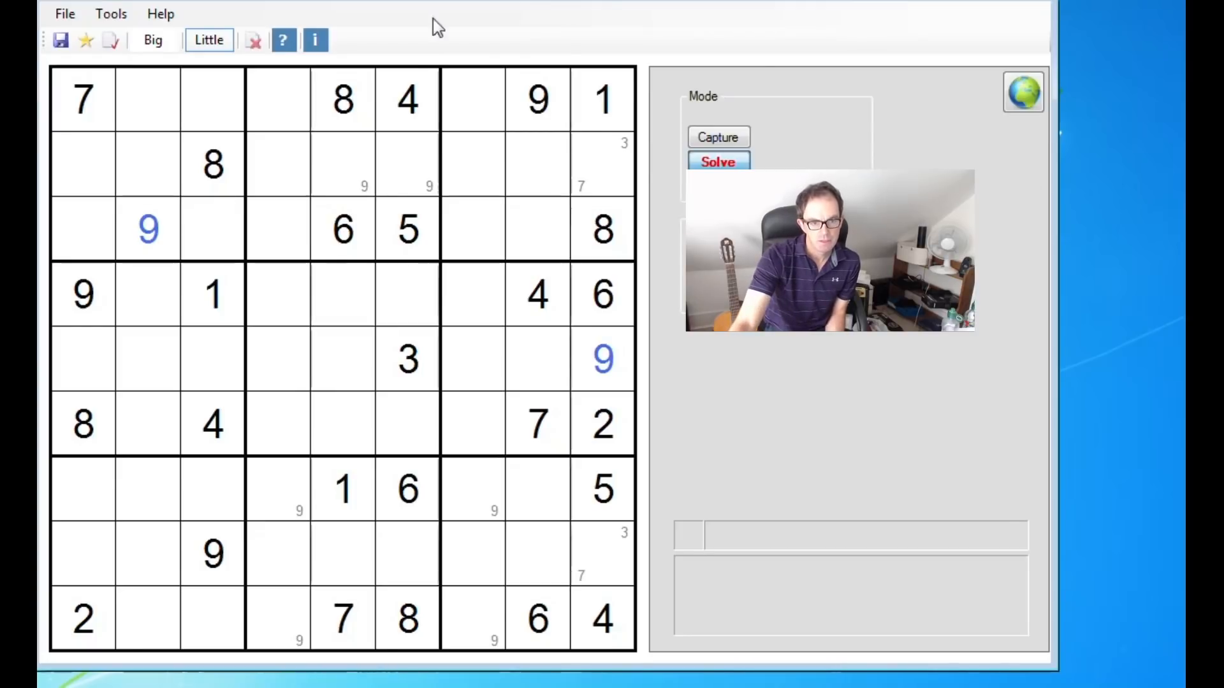
mouse_move(1122, 118)
text(2)
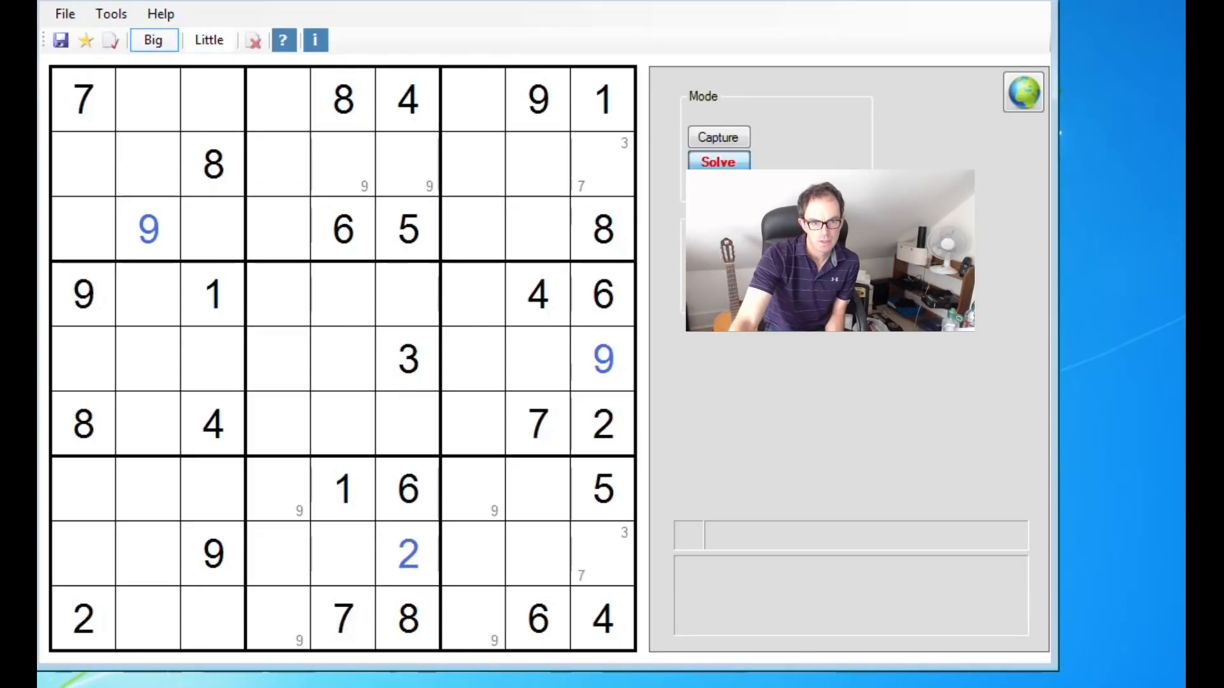
mouse_move(1155, 675)
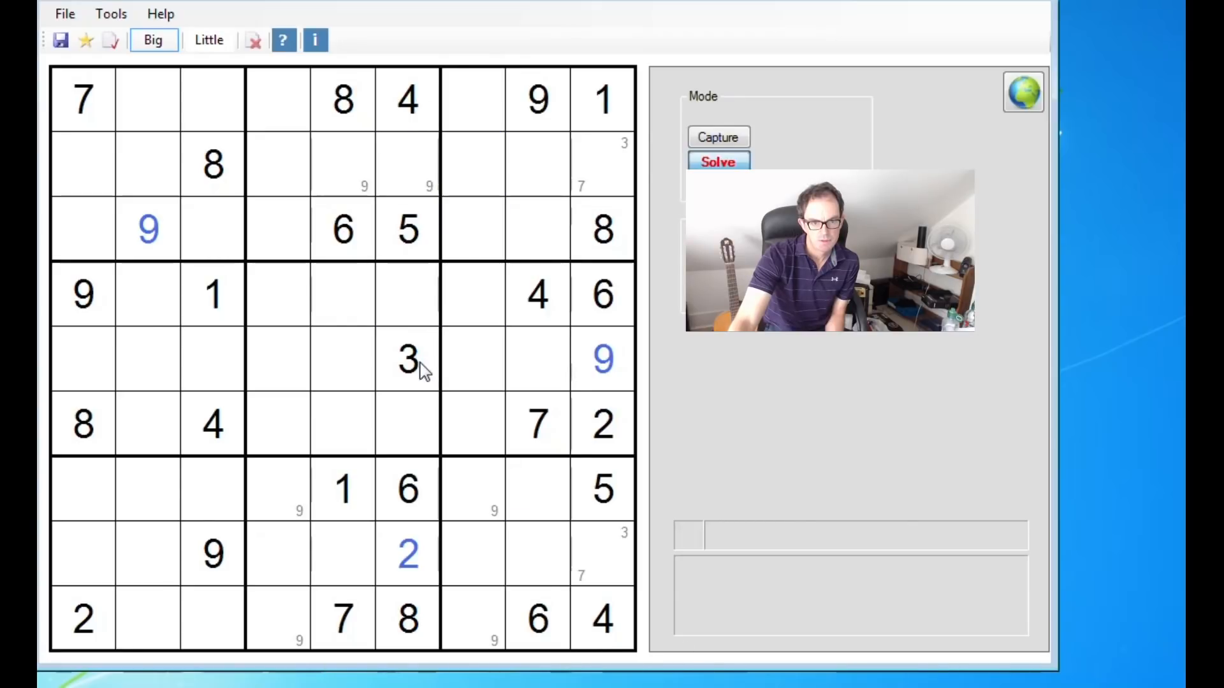
Place big digits 2 at row 8 and 7 at row 4 in column 6.
click(407, 294)
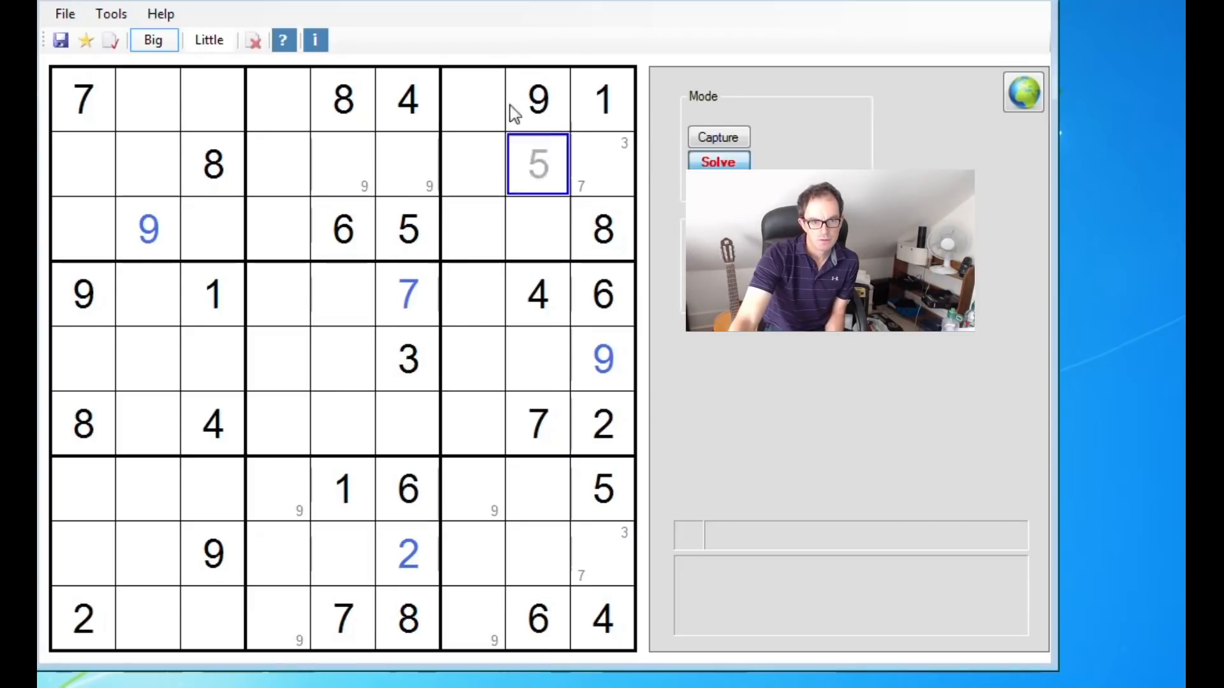
click(208, 39)
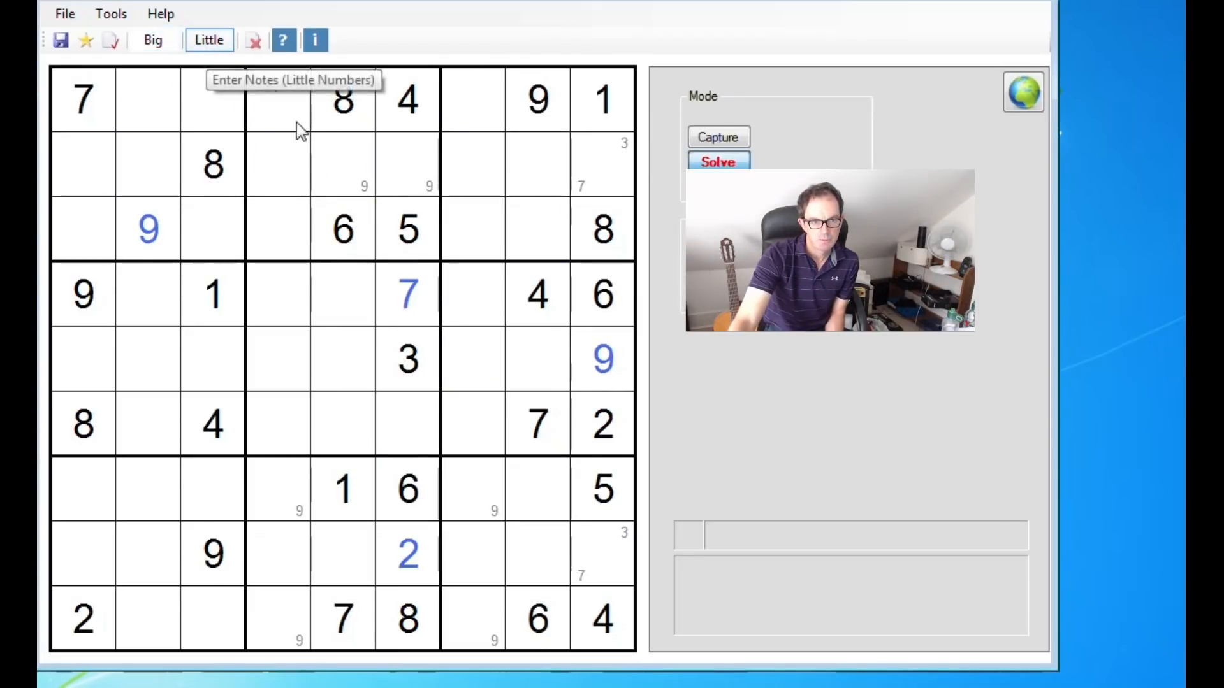
mouse_move(379, 496)
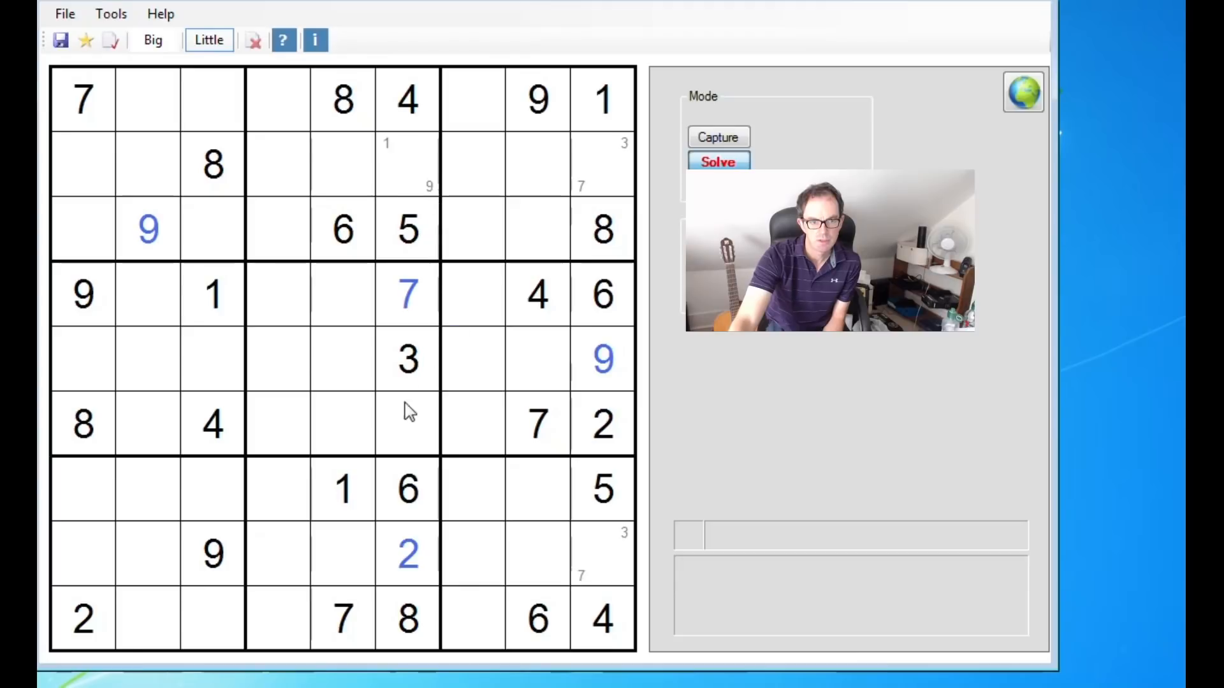
Pencil 1/9 candidates at rows 2 and 6 of column 6, and 2/3 at row 3, column 8.
click(406, 425)
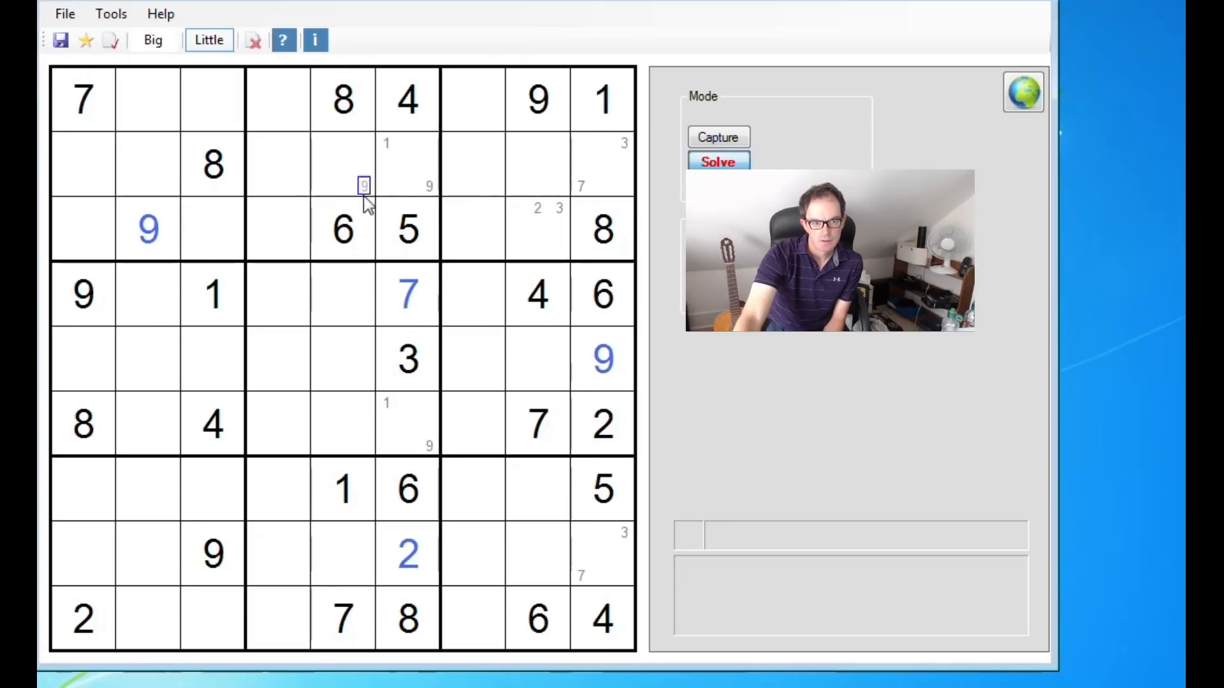
text(6)
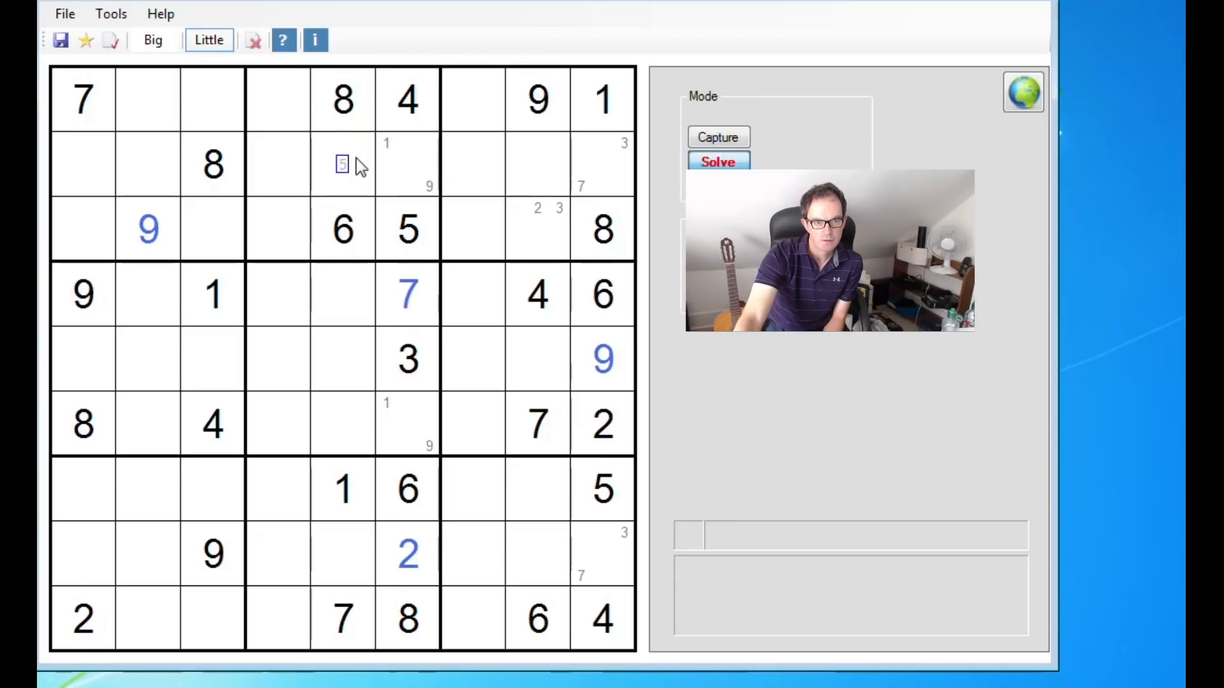
Pencil candidate pairs 2/3, 2/5, 5/9, 5/6, 3/4 and 3/5 into cells of columns 1, 3 and 5.
click(363, 294)
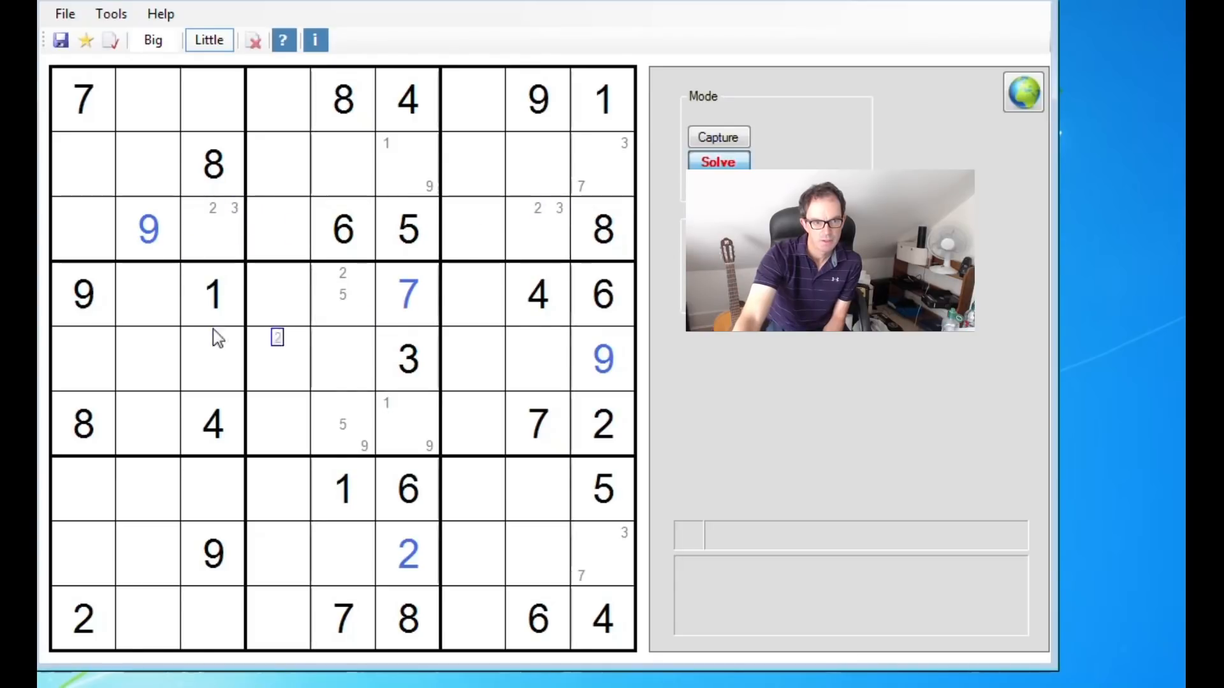
click(212, 489)
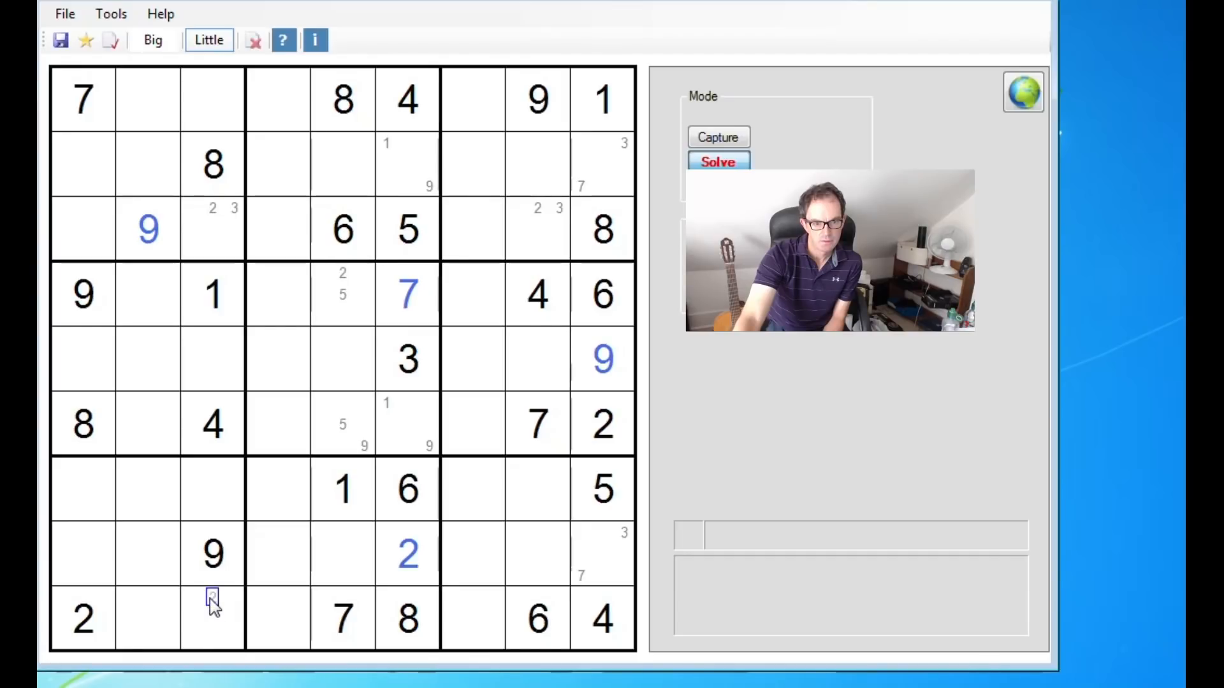
text(2)
click(83, 358)
text(5 6)
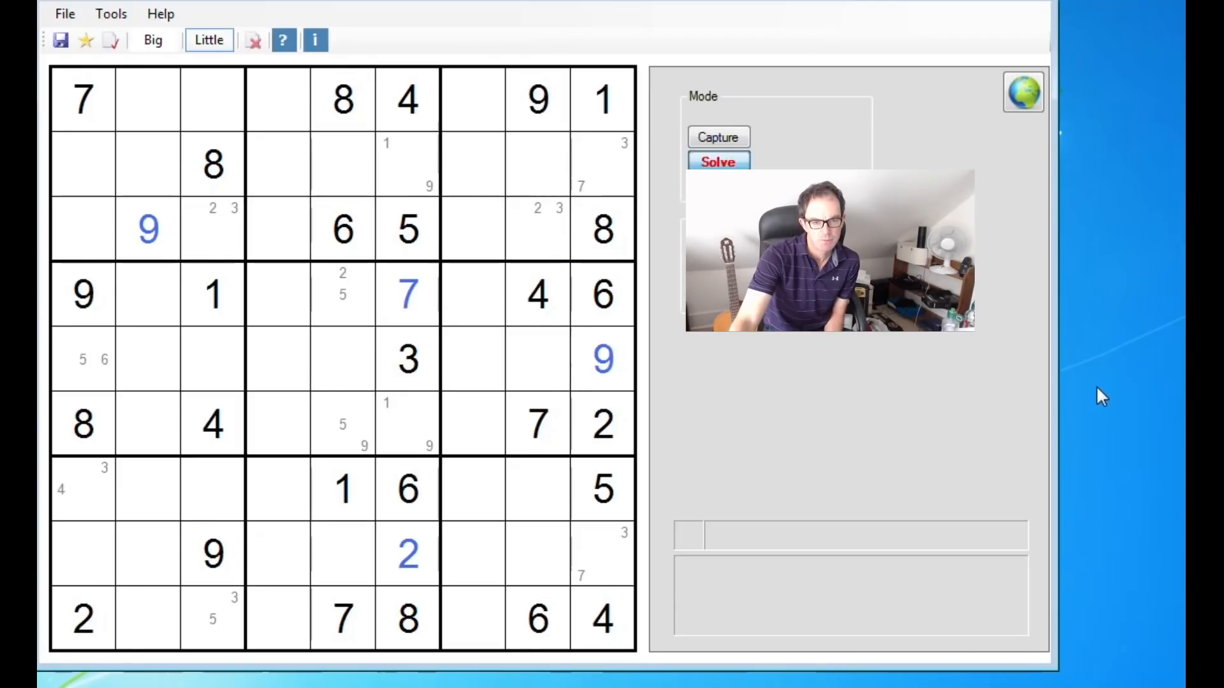
click(147, 293)
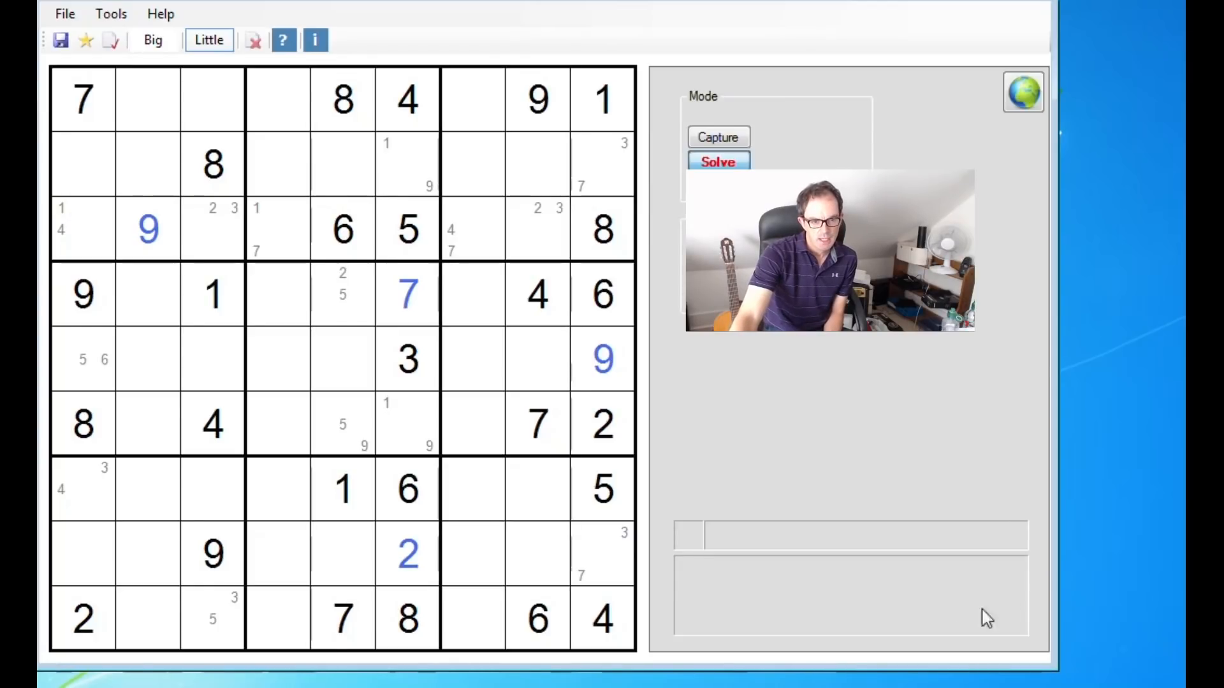
mouse_move(1010, 493)
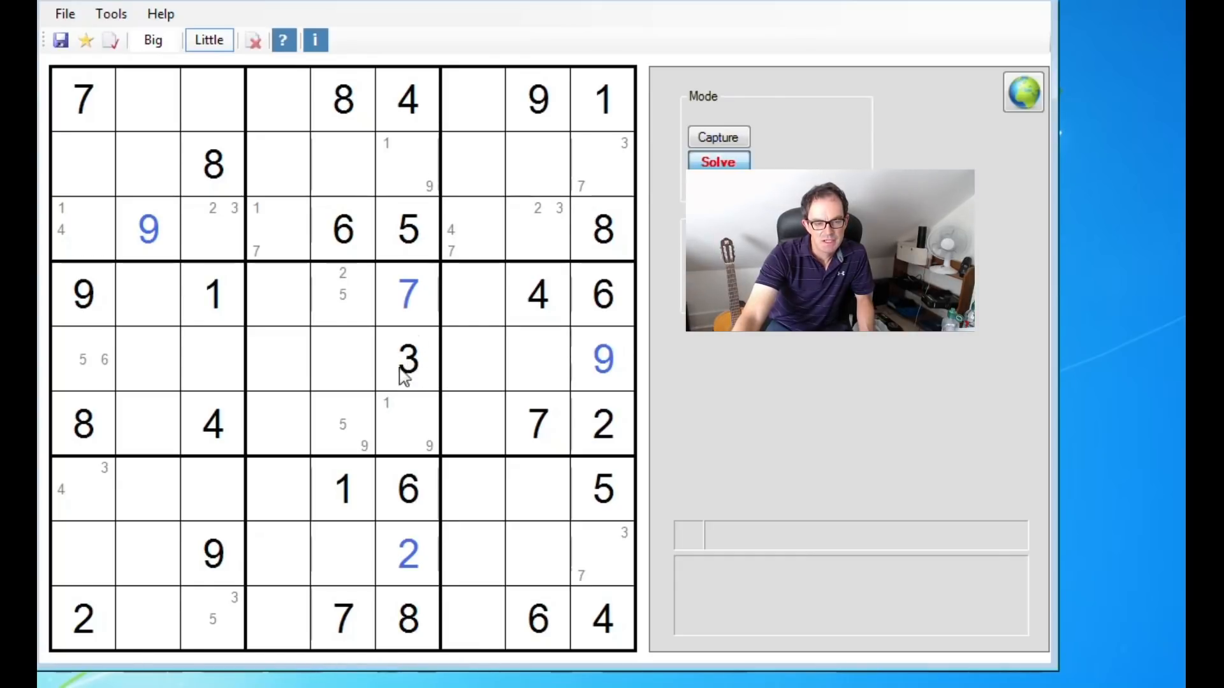
click(320, 295)
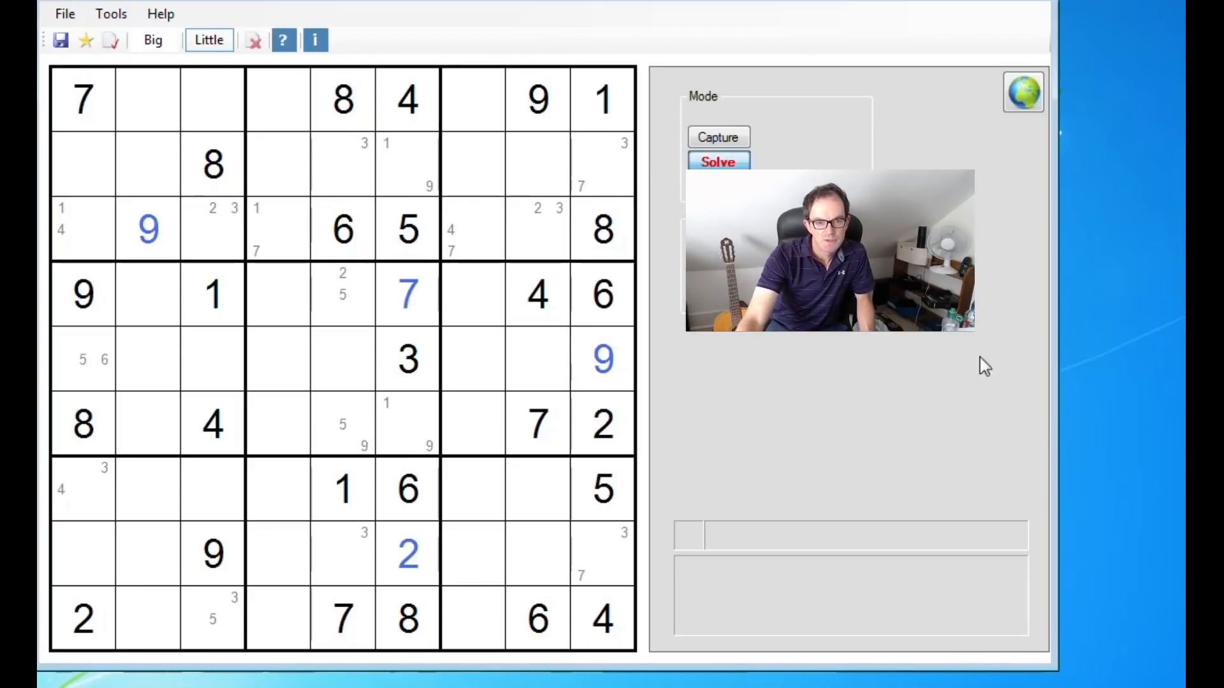
mouse_move(630, 150)
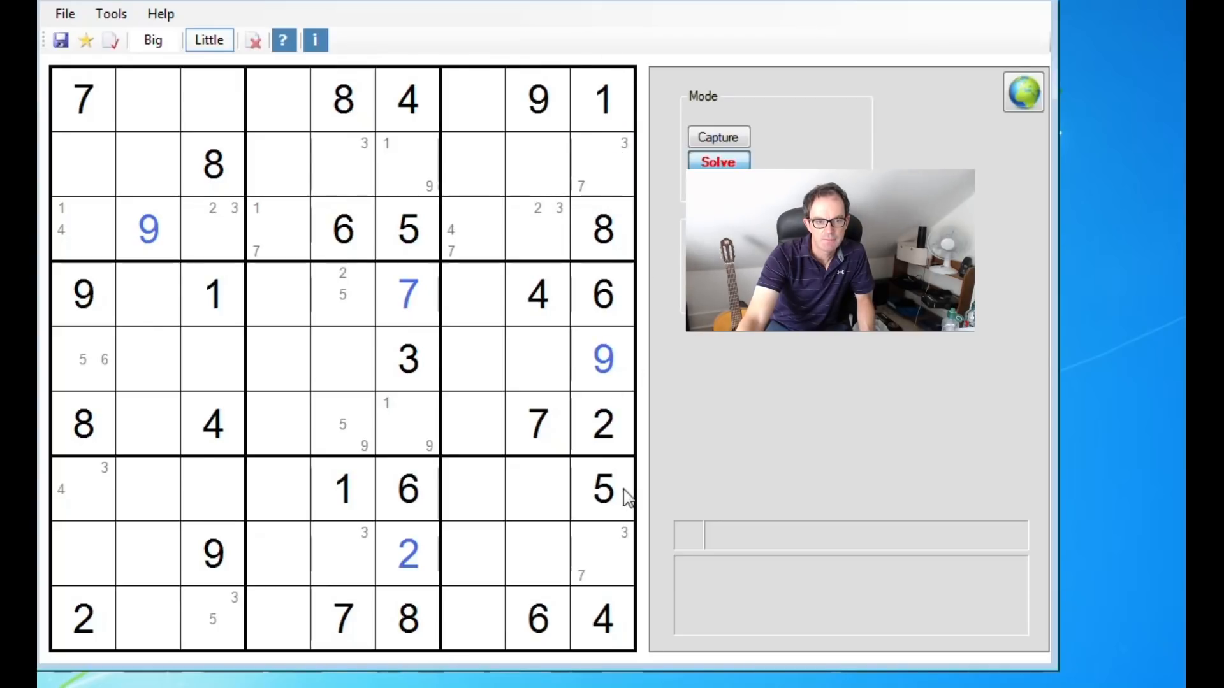
mouse_move(585, 546)
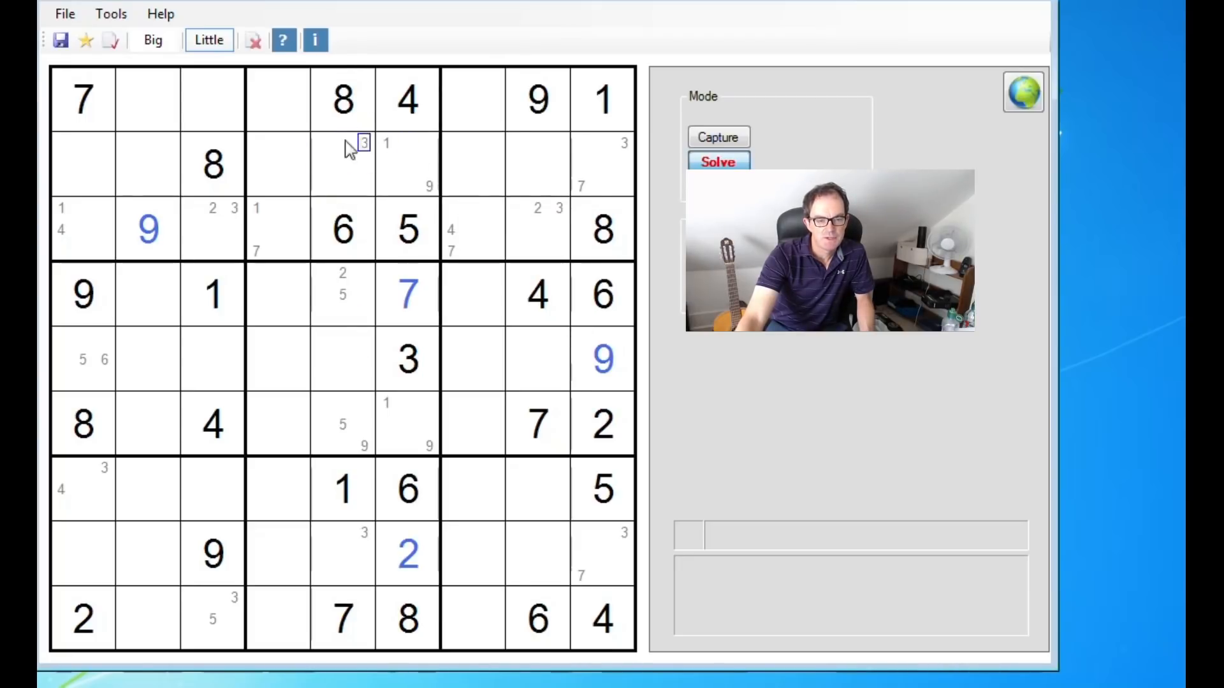
Add candidate 3 at row 2, column 5 to mark the X-wing on 3s.
click(363, 186)
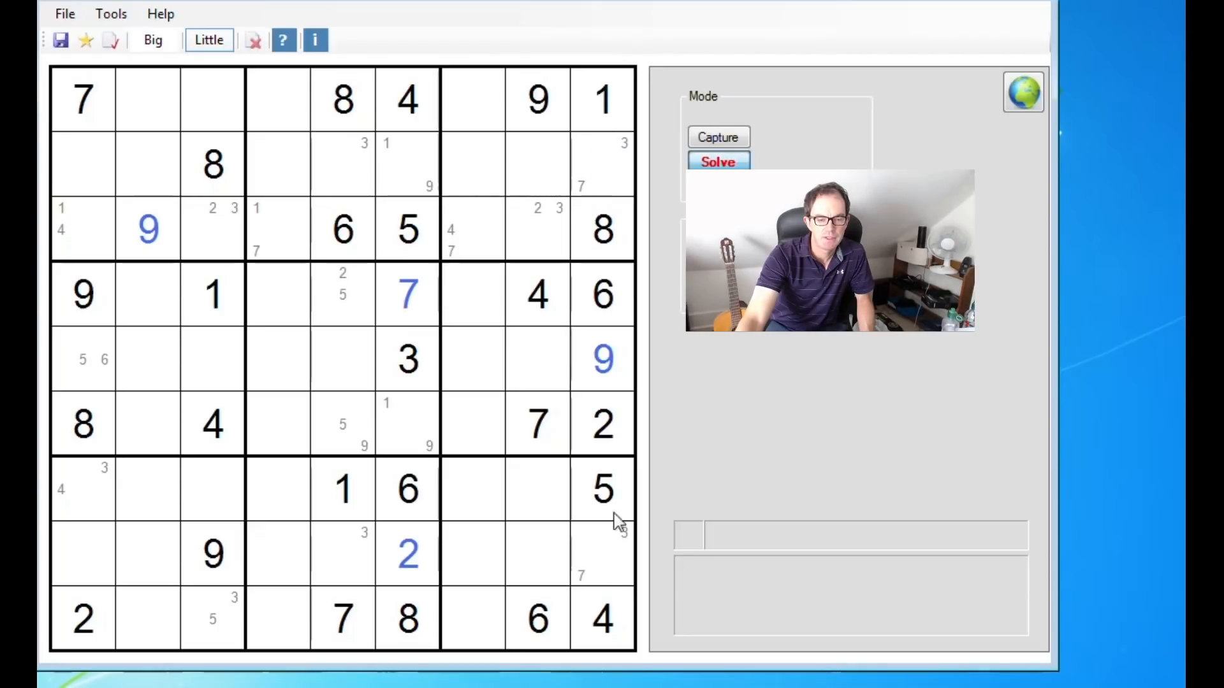
click(341, 164)
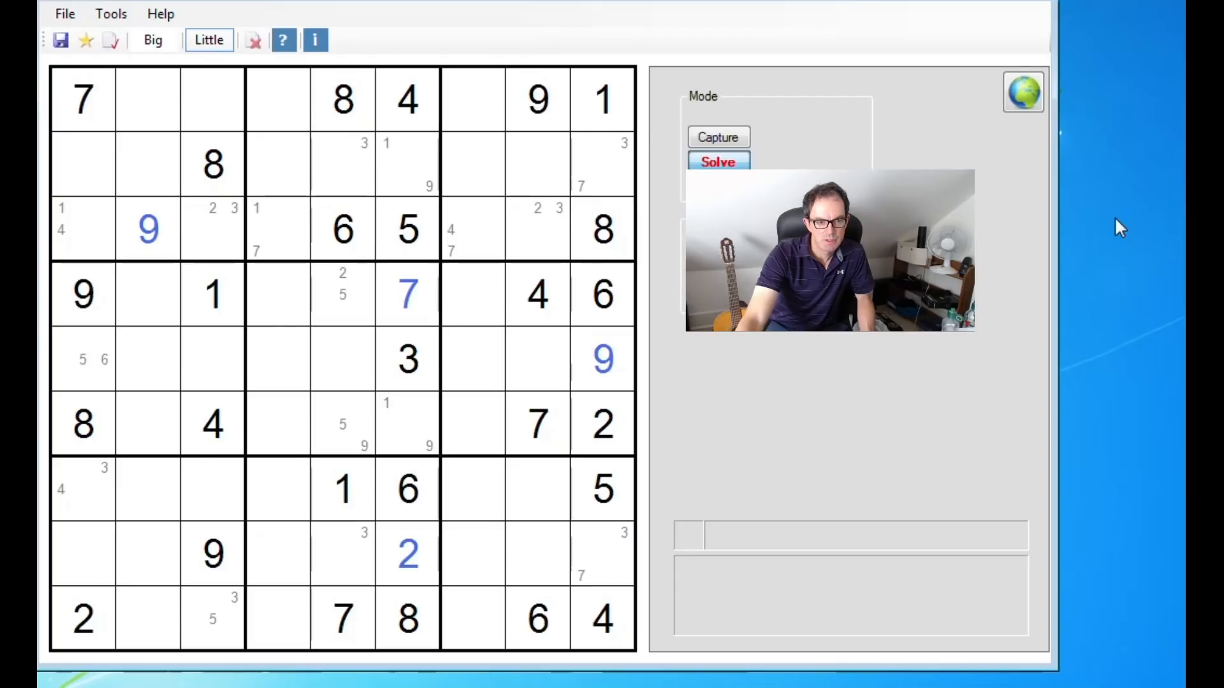
mouse_move(997, 306)
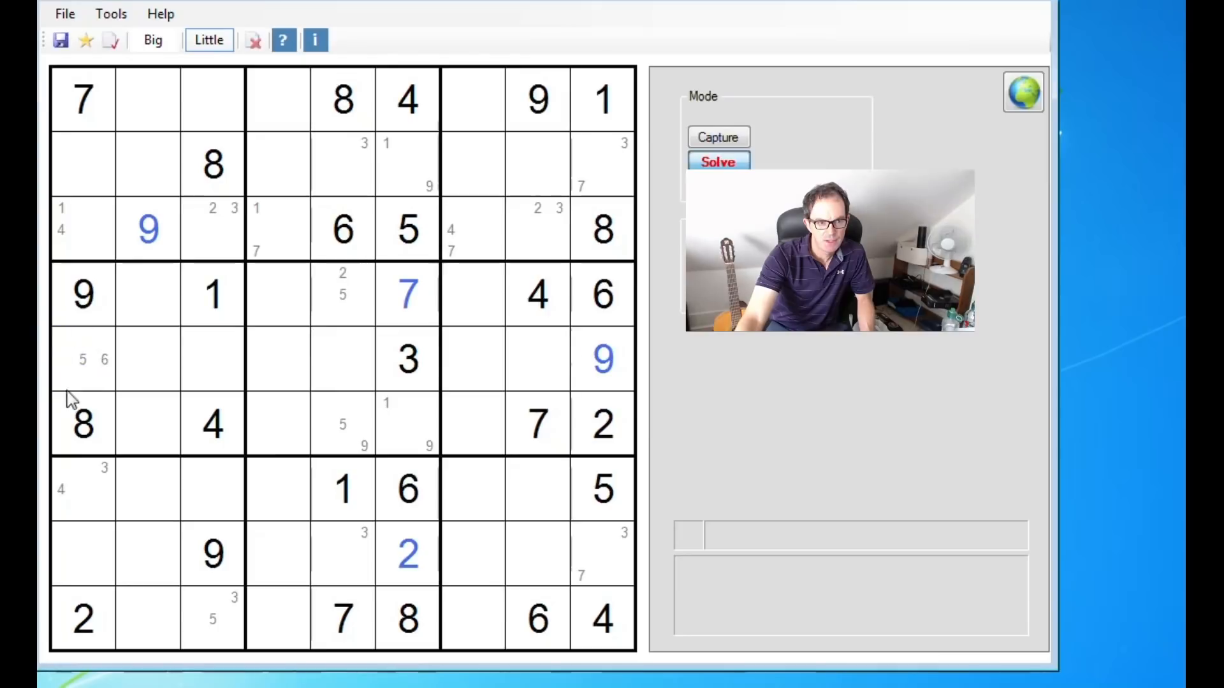
click(61, 229)
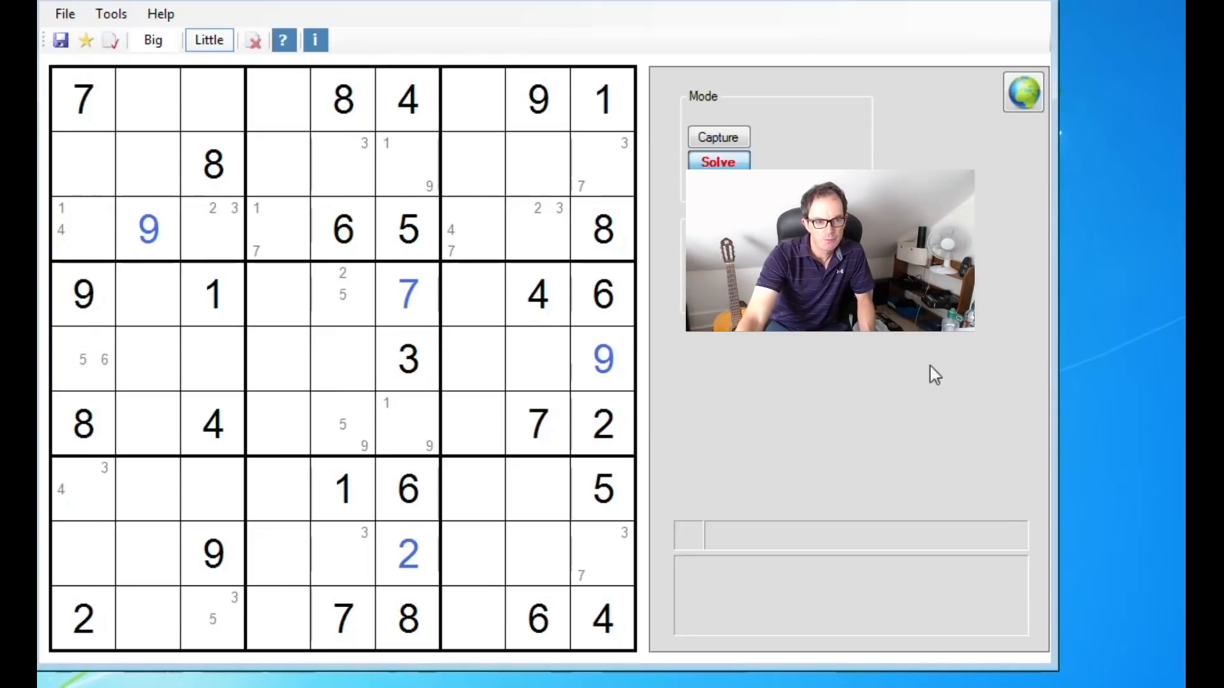
mouse_move(1054, 375)
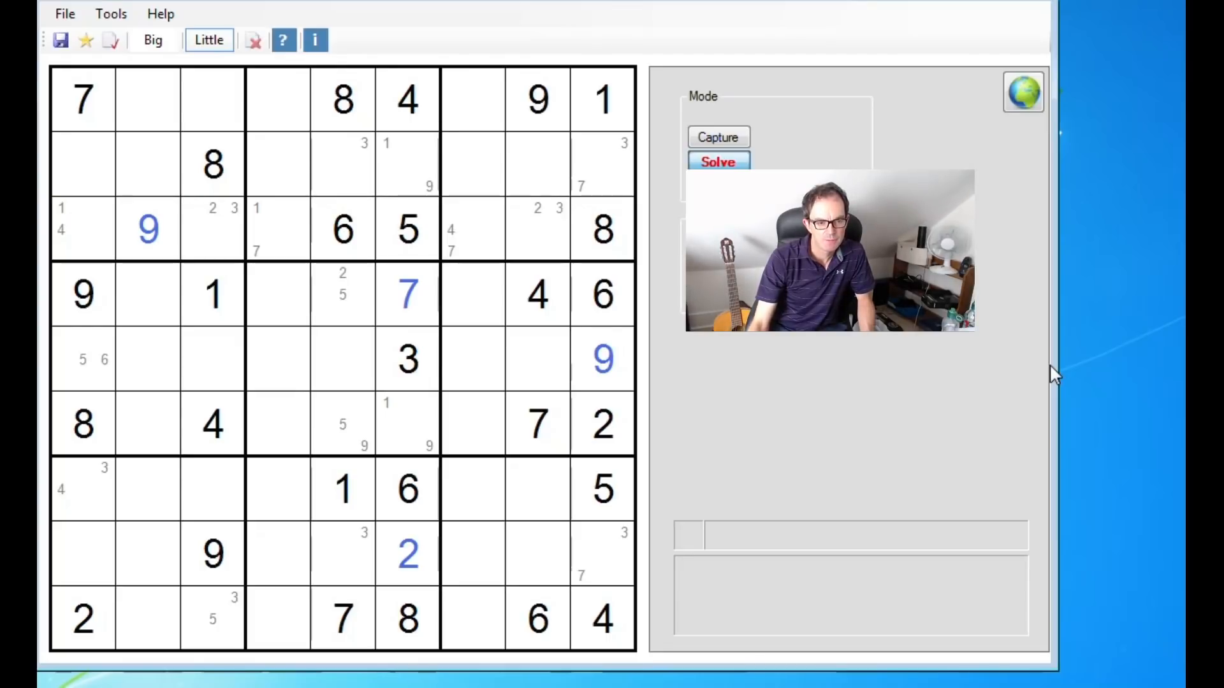
mouse_move(456, 661)
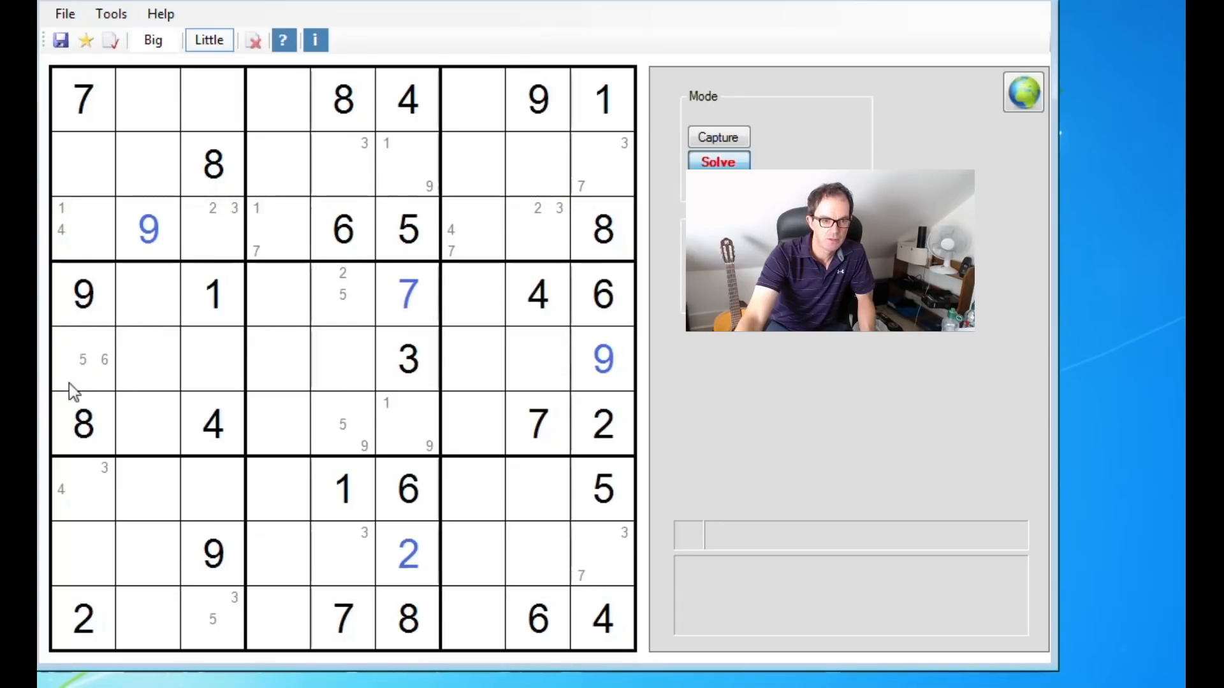
click(104, 466)
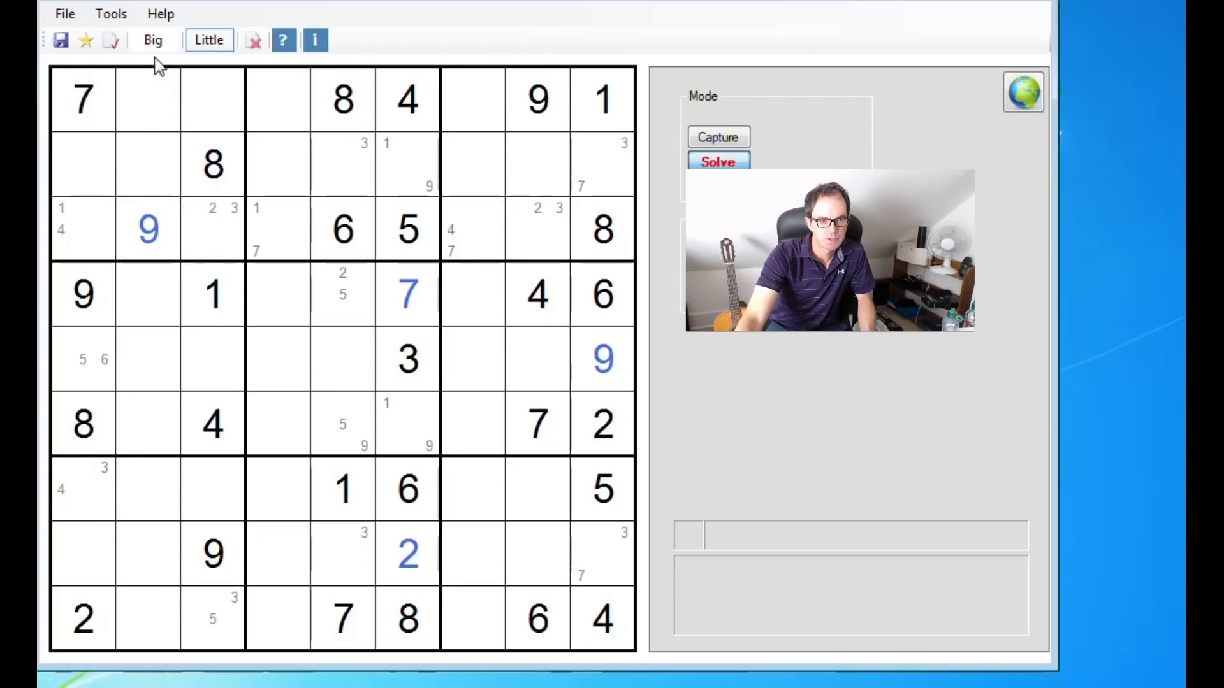
Place big digits 3 and 7 in row 7 and 5 in row 9.
click(153, 39)
text(3)
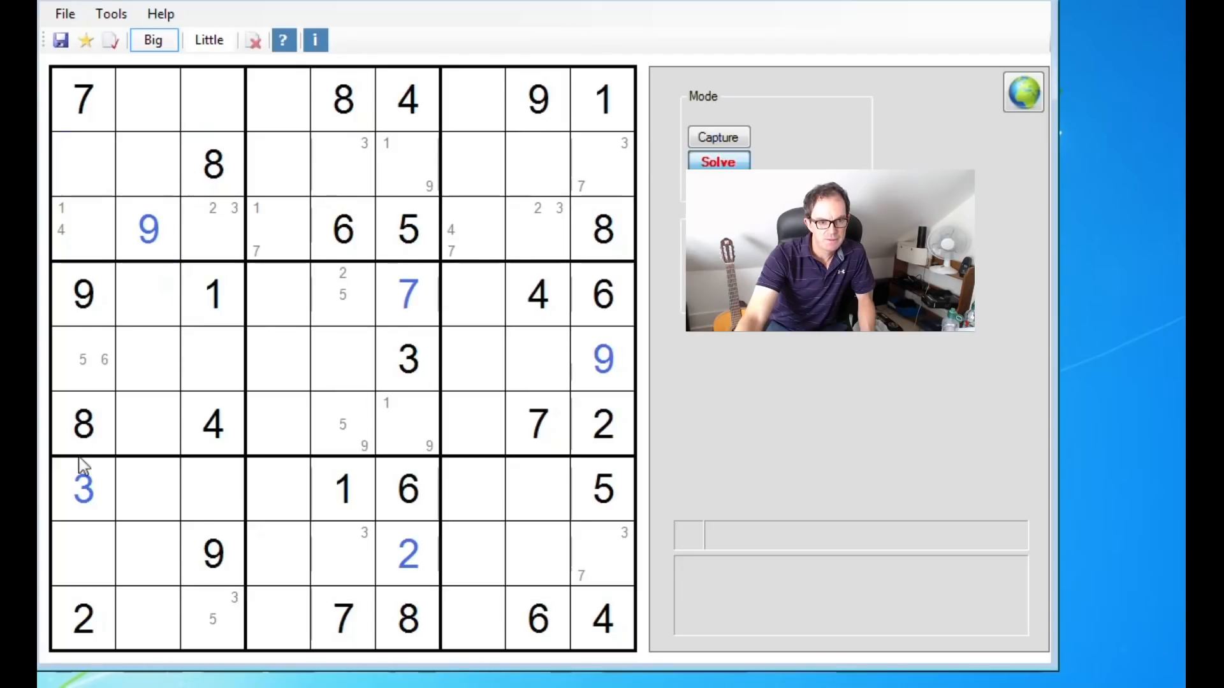
mouse_move(911, 431)
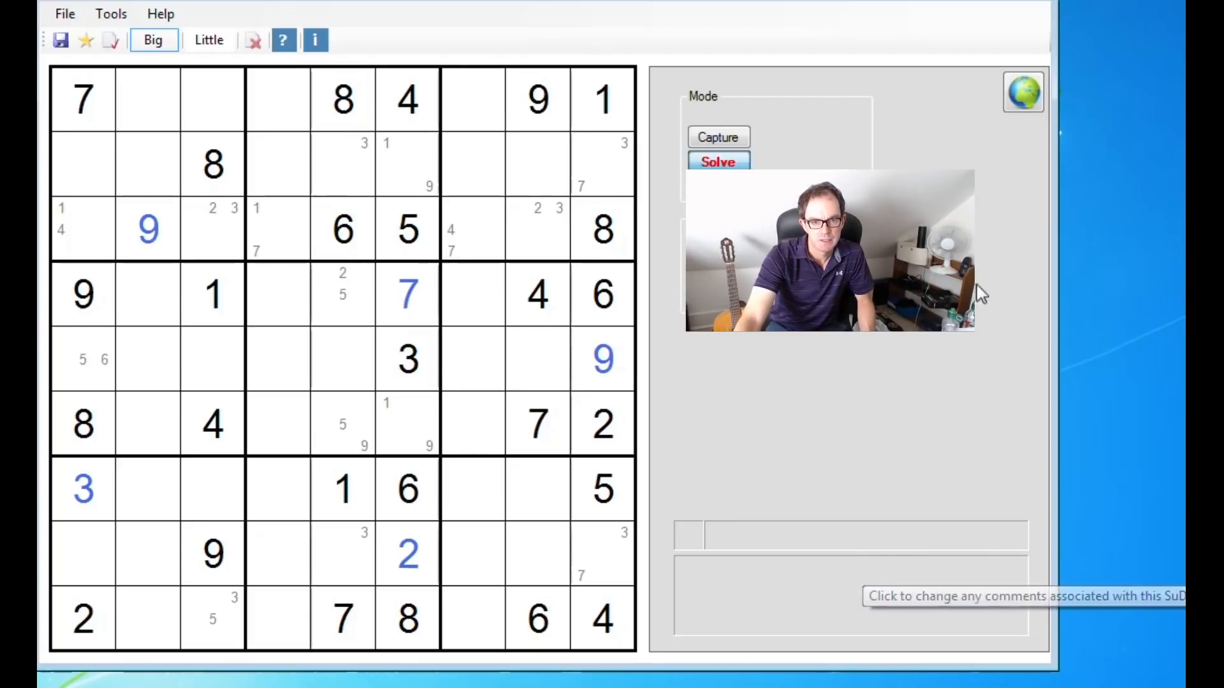
click(212, 618)
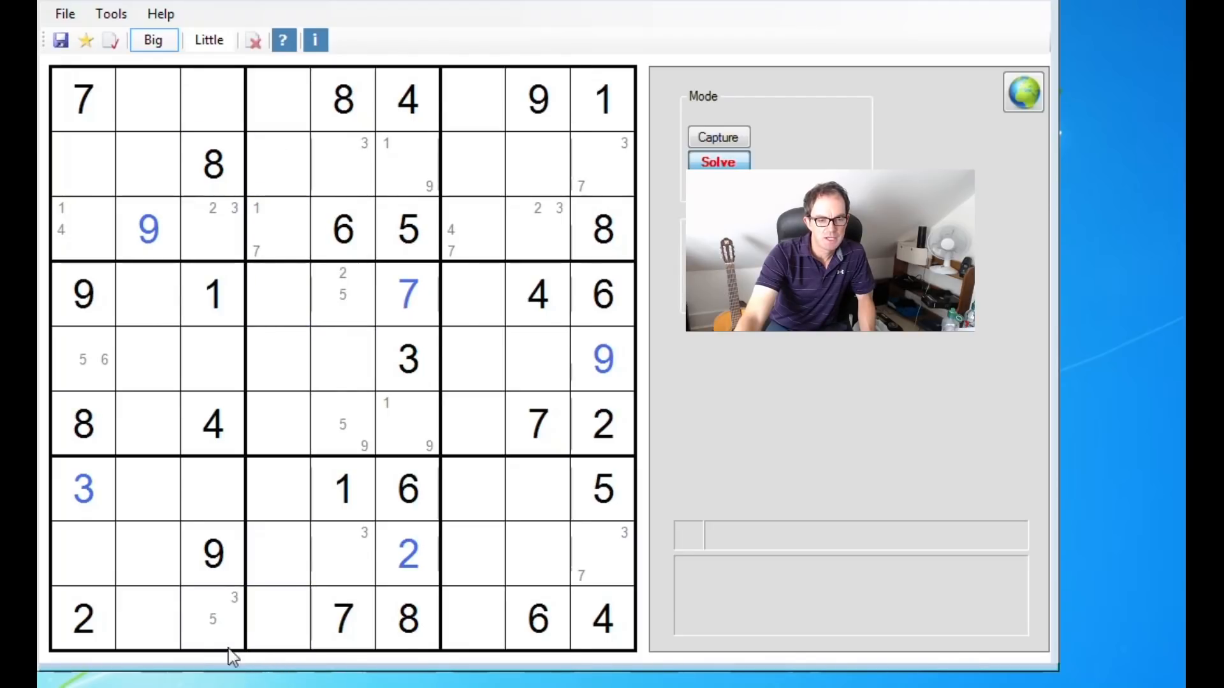
click(212, 619)
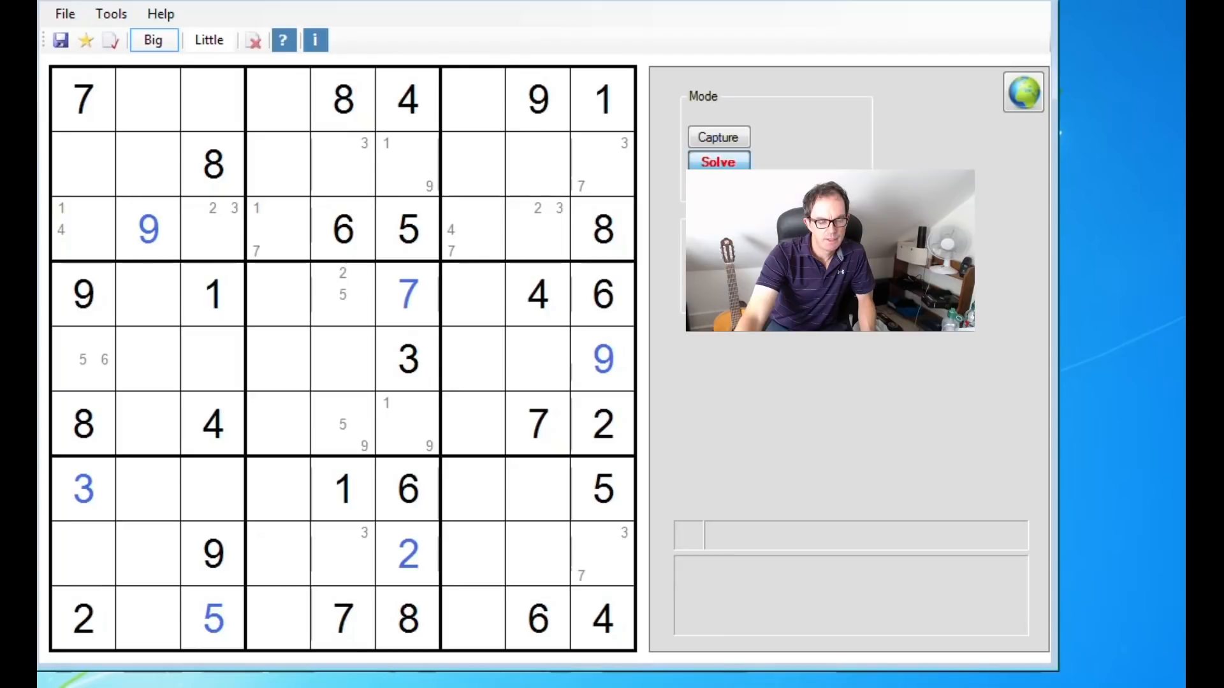
click(212, 618)
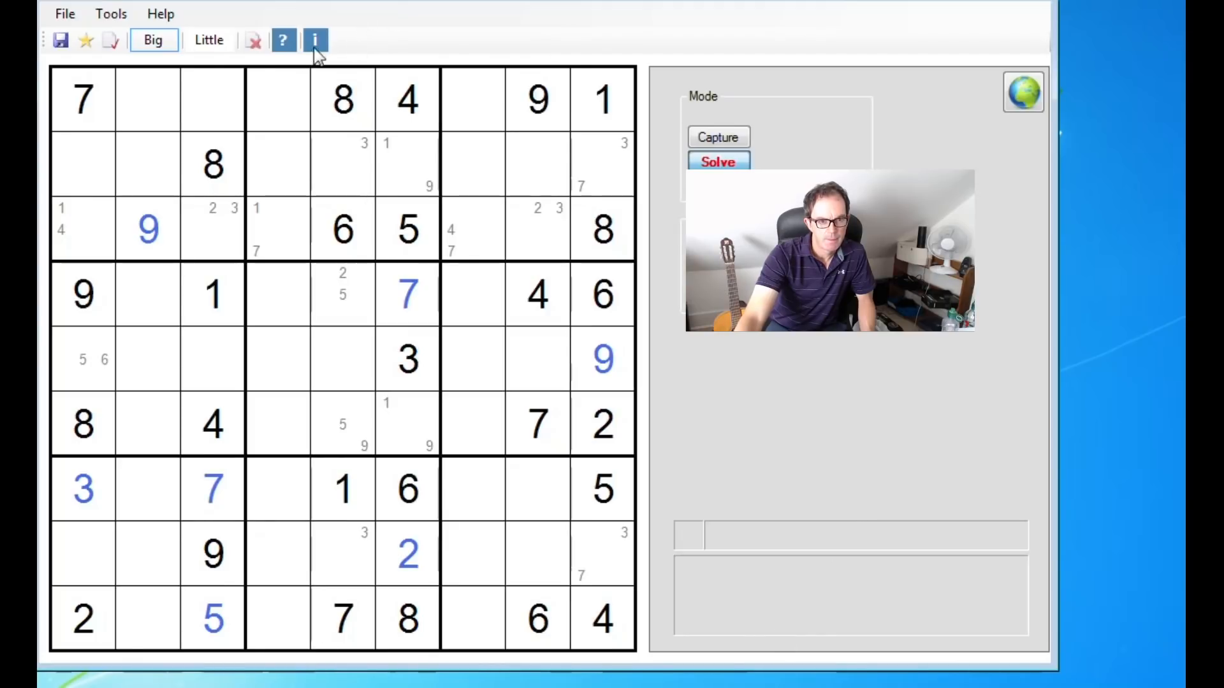
Place a big 7 at row 5, column 2.
click(209, 39)
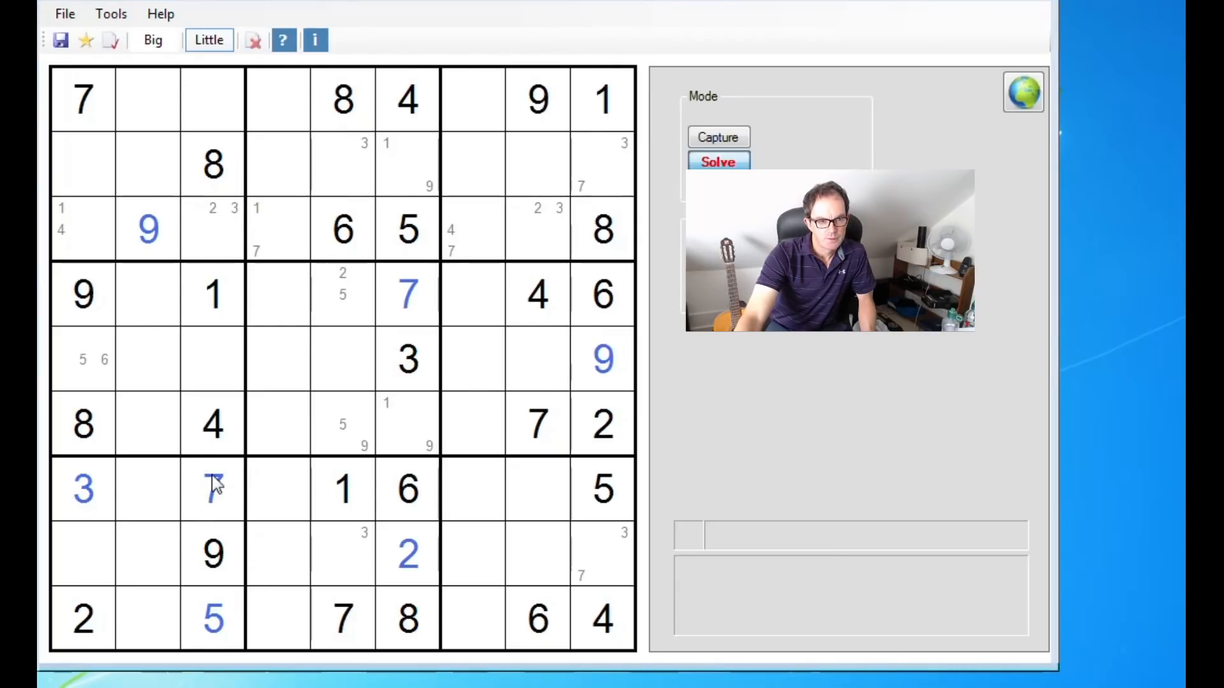
click(168, 359)
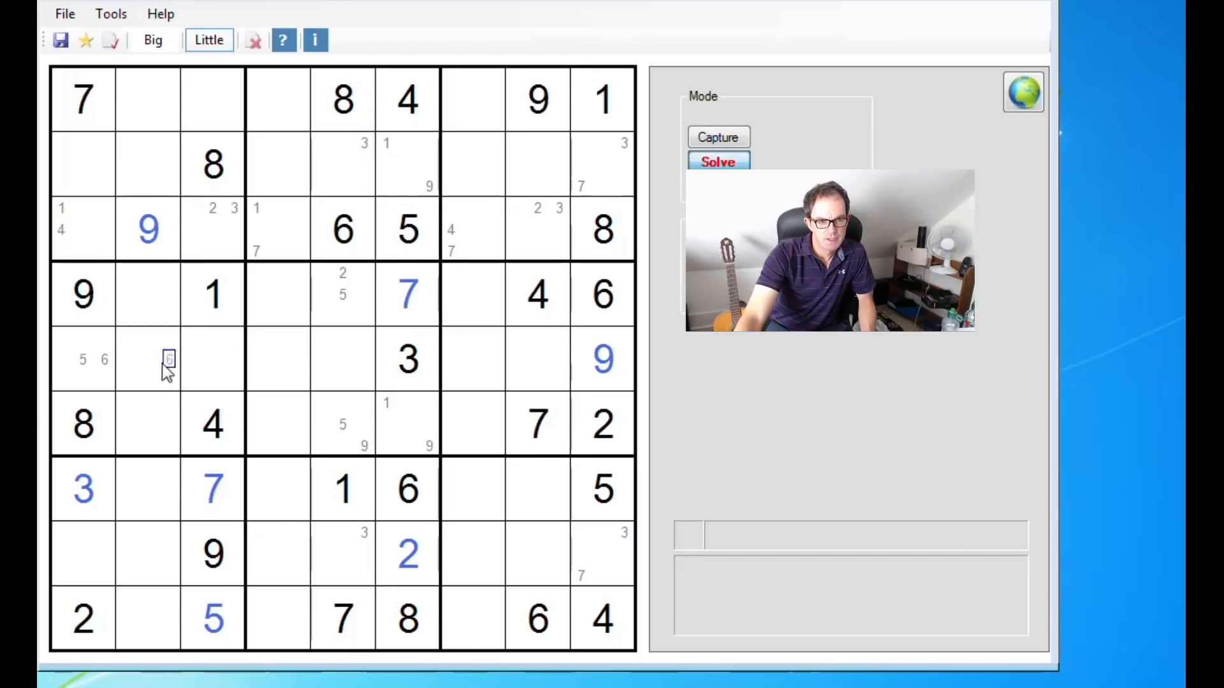
click(153, 39)
text(7)
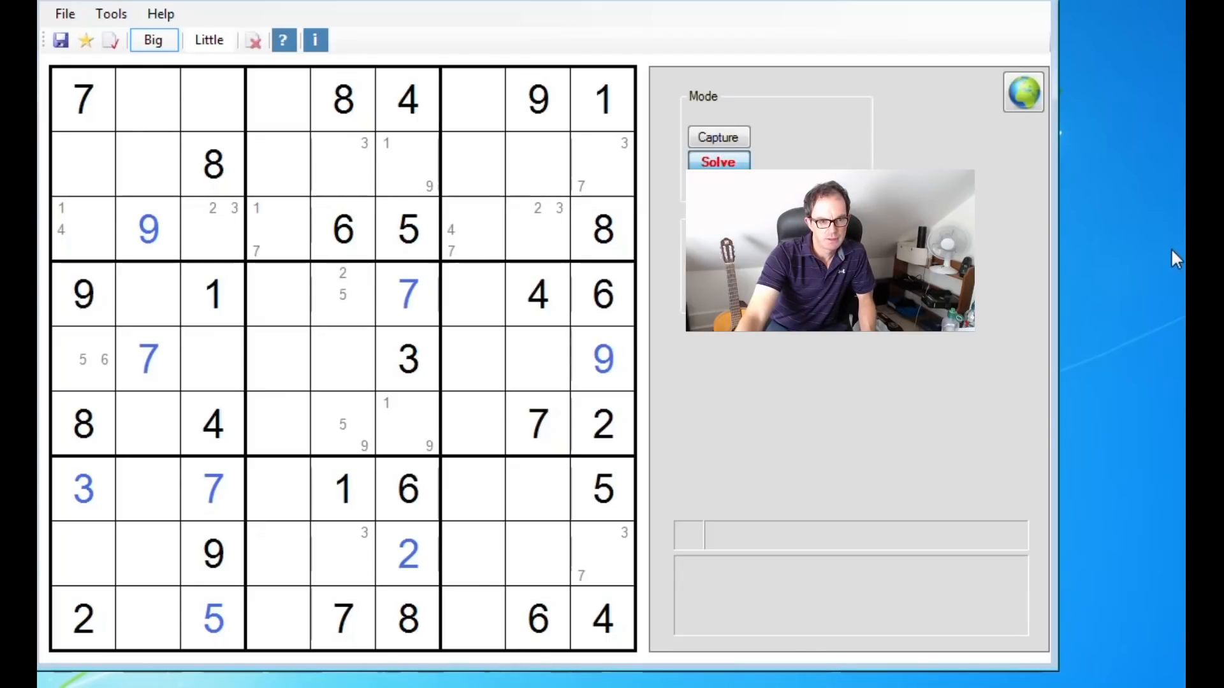
Complete the bottom row with big digits 1, 3 and 9.
click(147, 619)
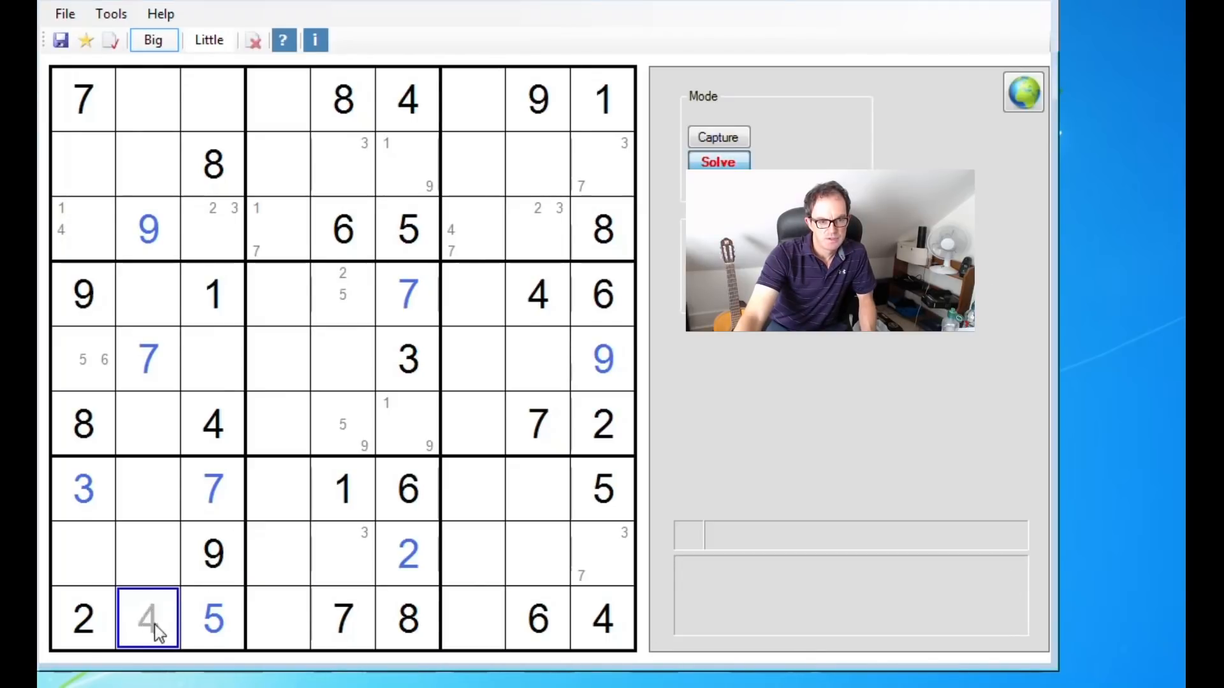
text(7)
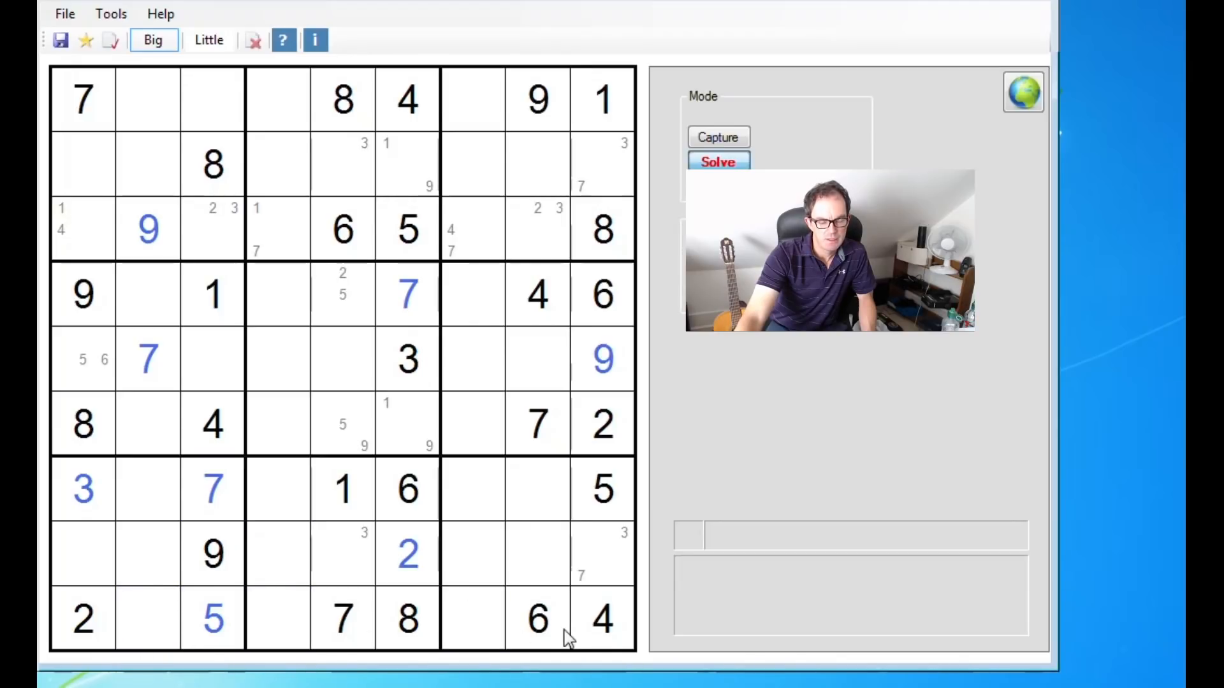
click(82, 489)
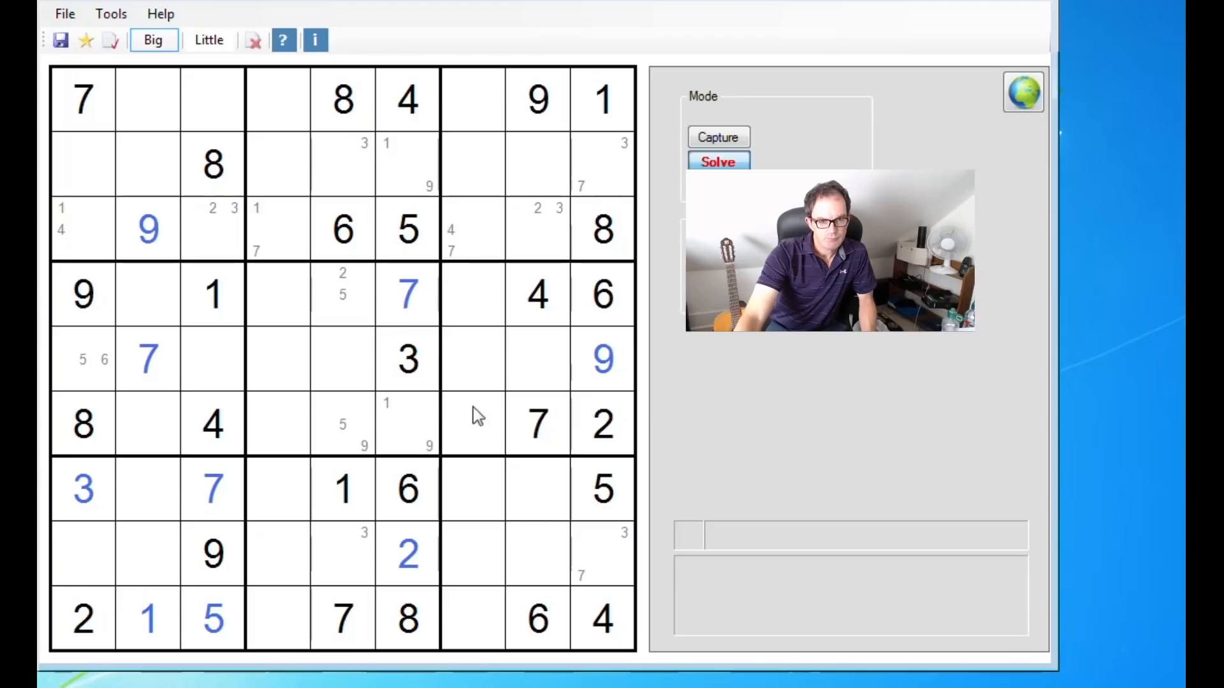
mouse_move(518, 620)
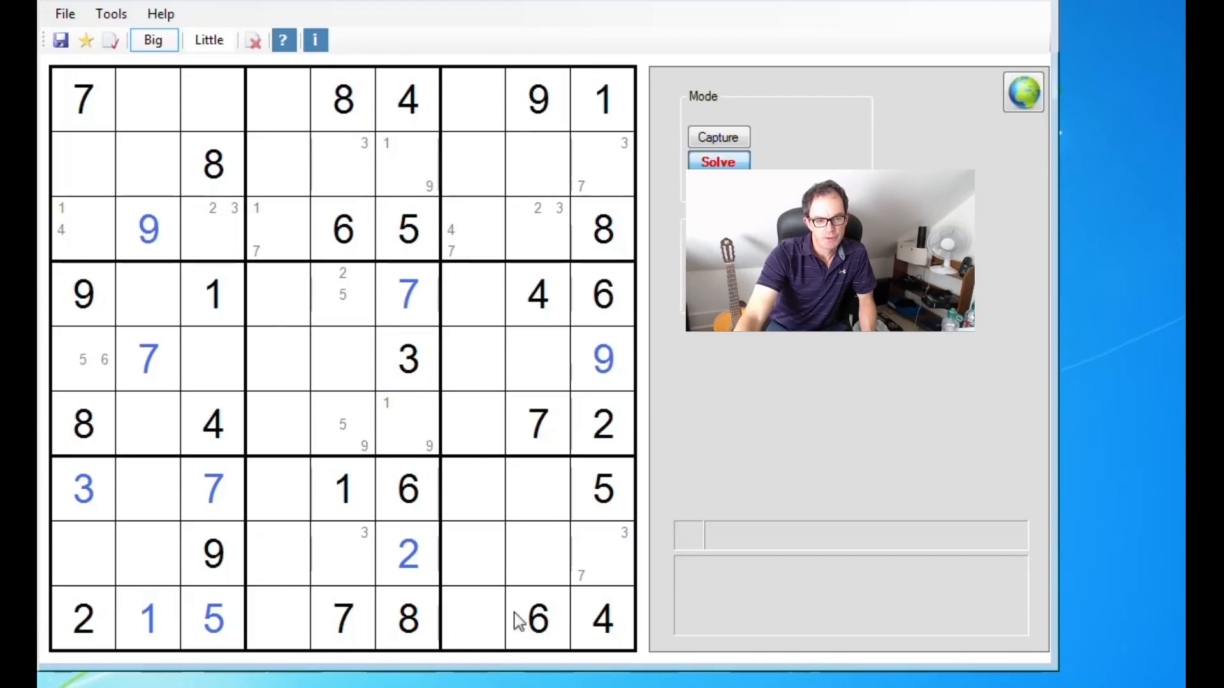
click(406, 554)
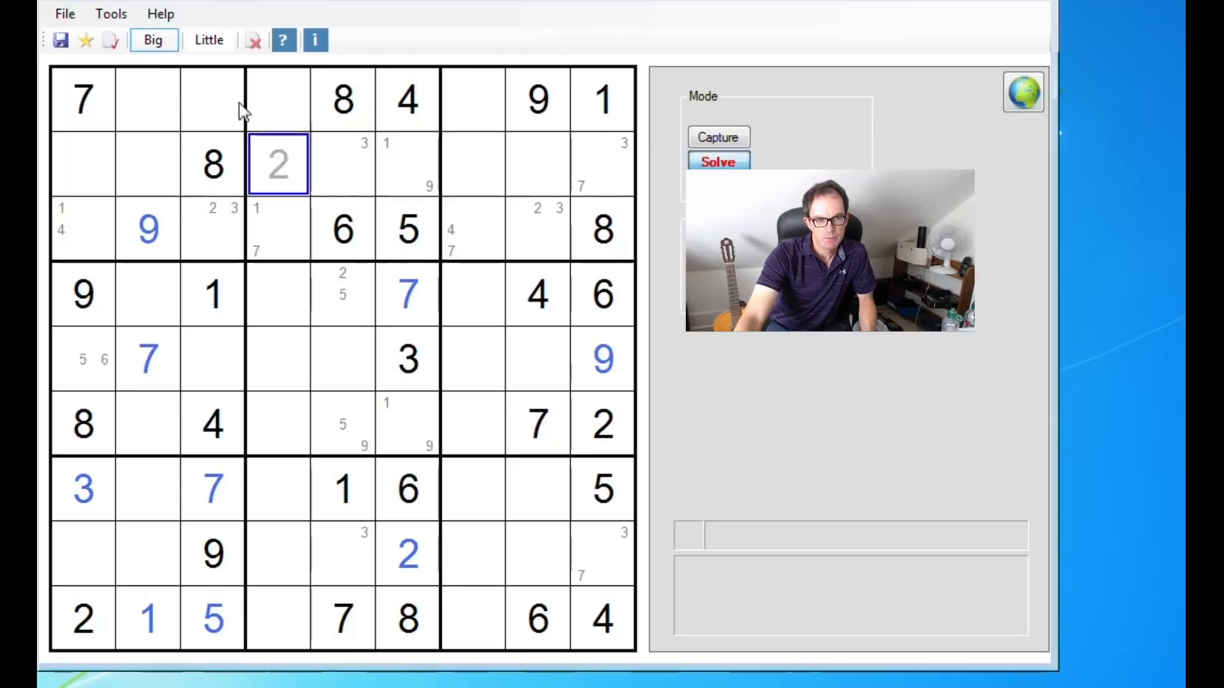
Pencil 3 candidates in column 7, rows 4 and 6.
click(209, 39)
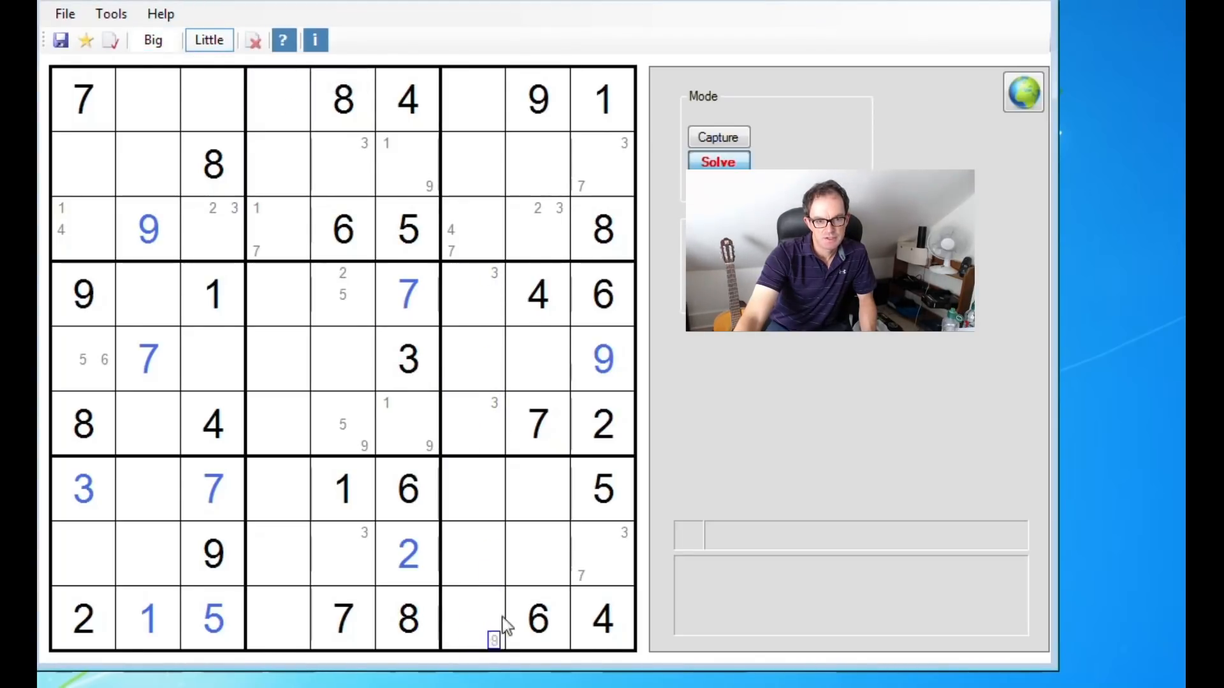
click(208, 39)
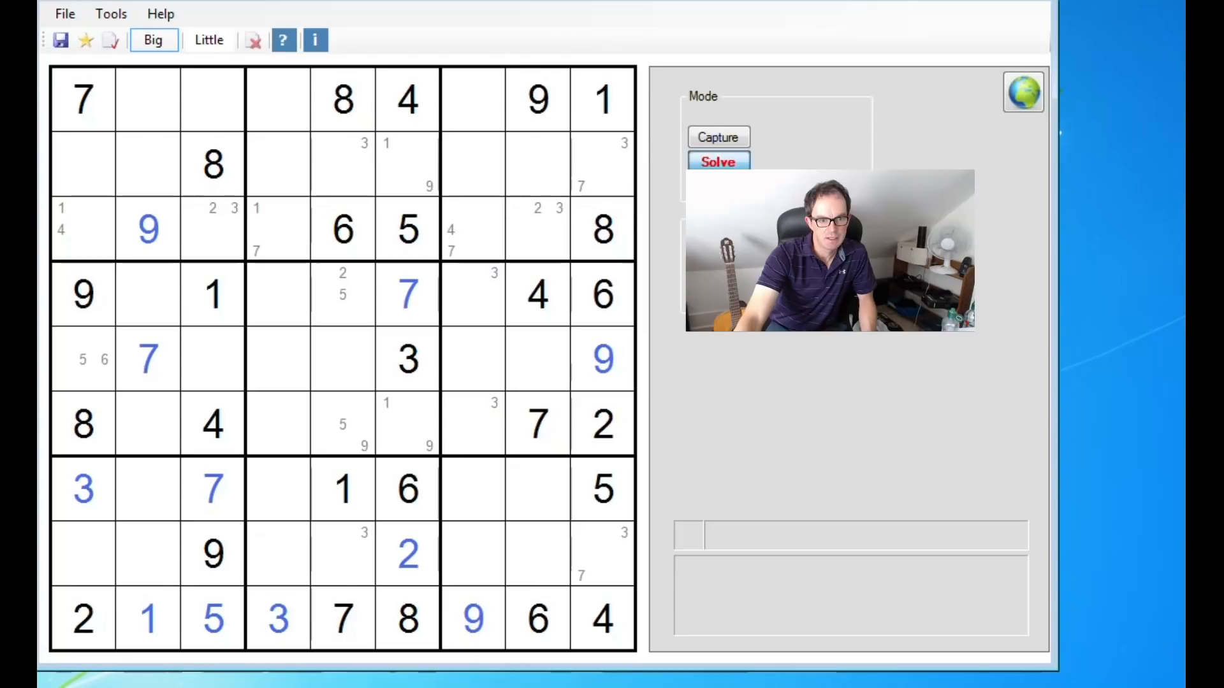
click(472, 164)
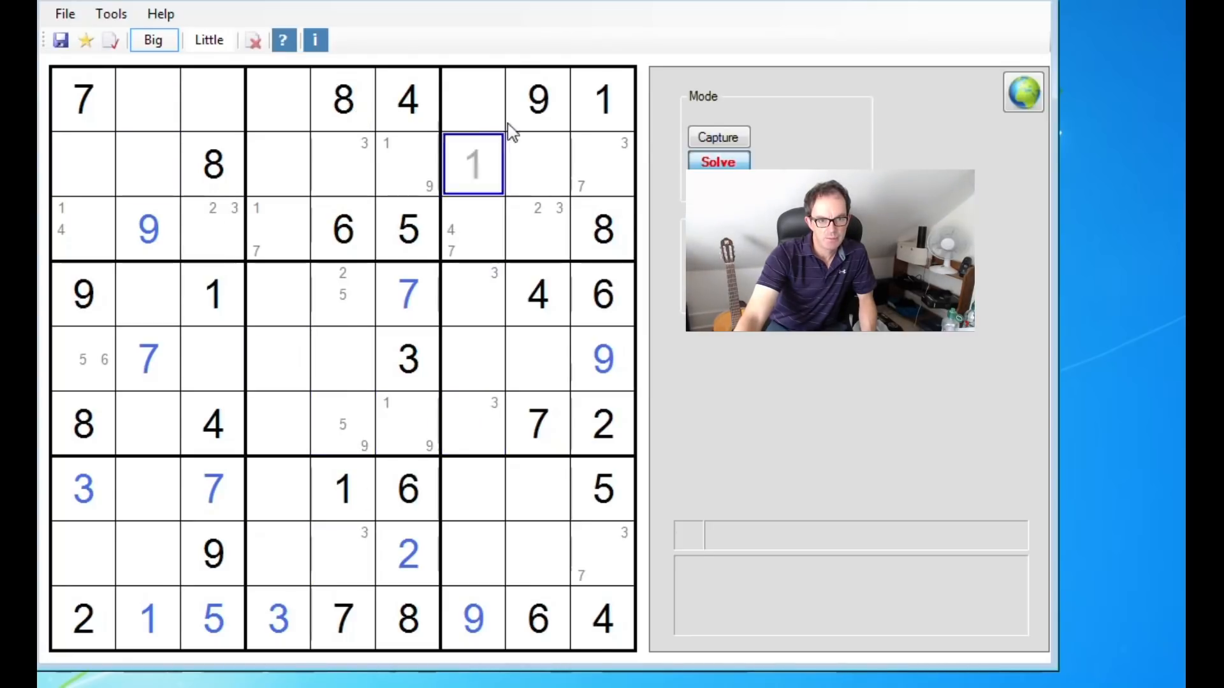
click(342, 164)
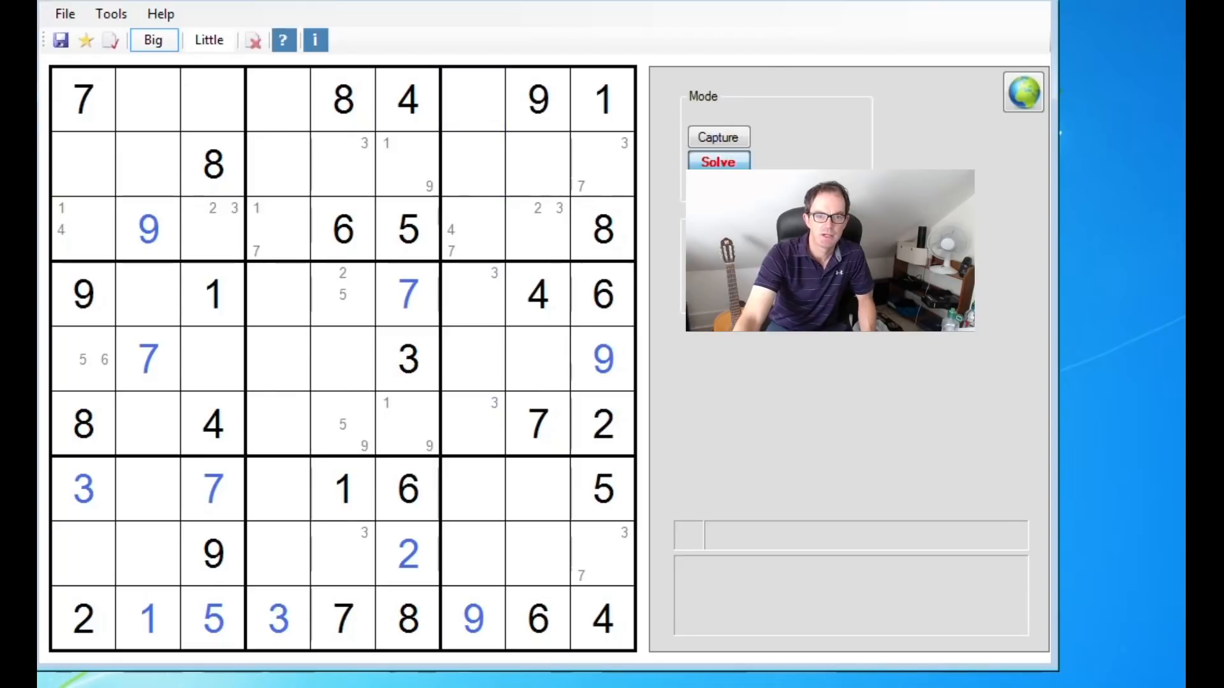
mouse_move(905, 121)
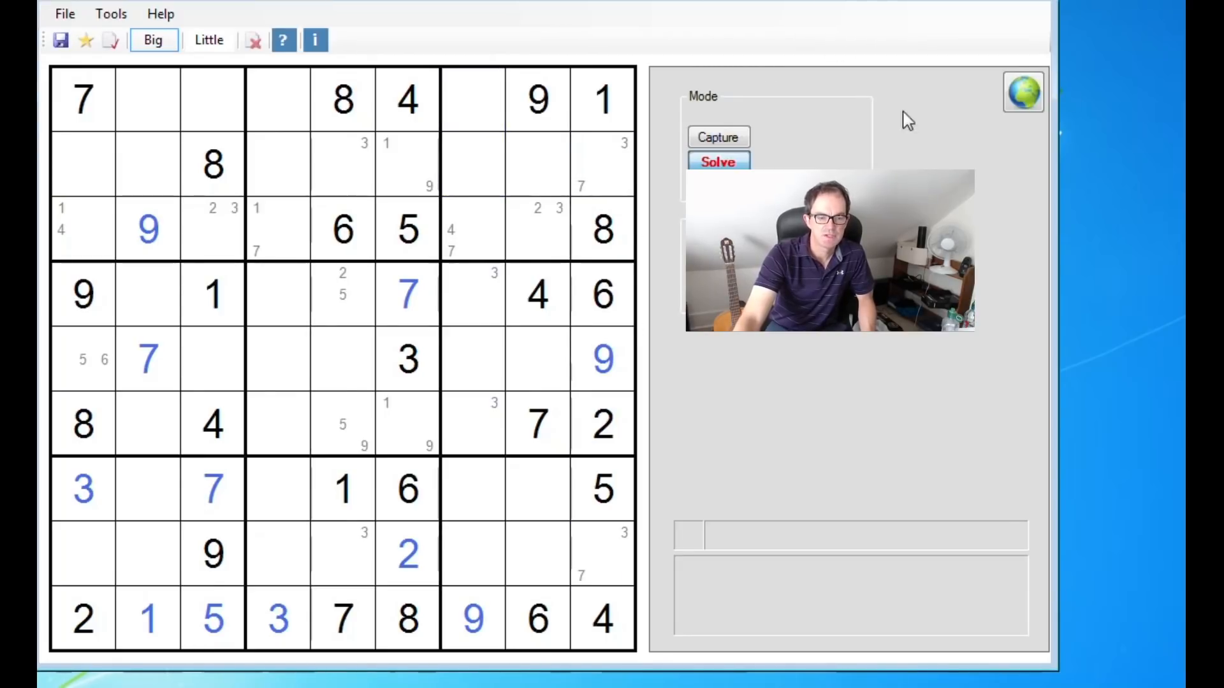